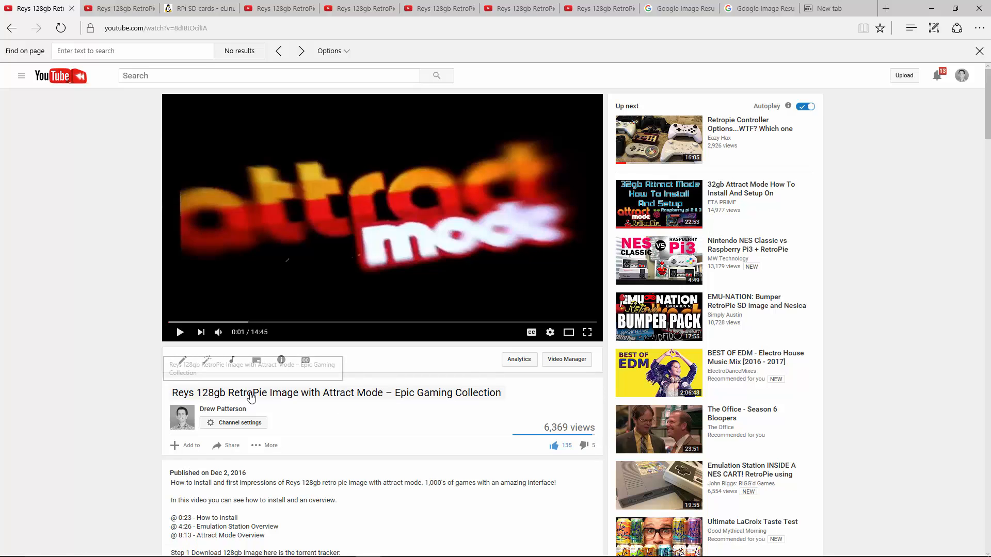
{"action": "mouse_move", "coordinate": [384, 403]}
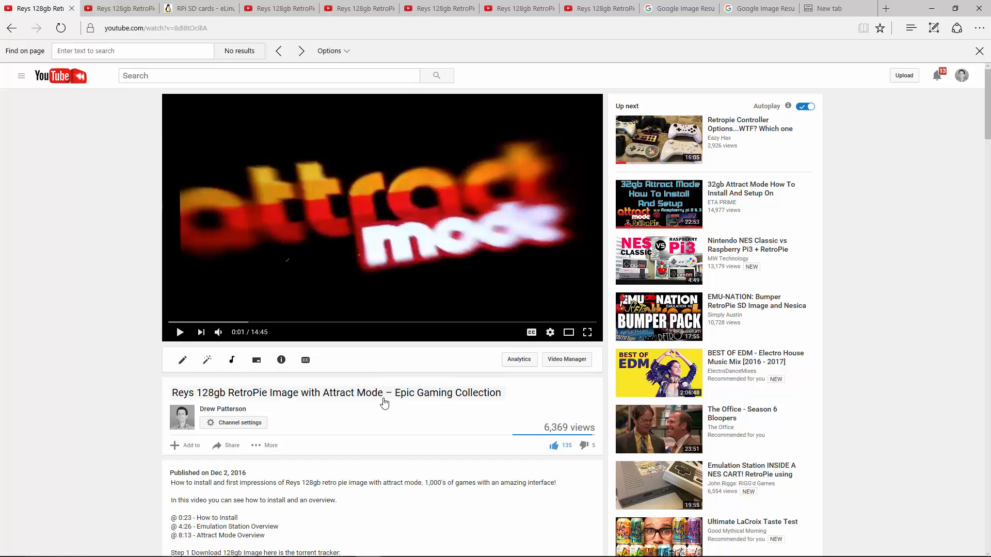
{"action": "mouse_move", "coordinate": [30, 276]}
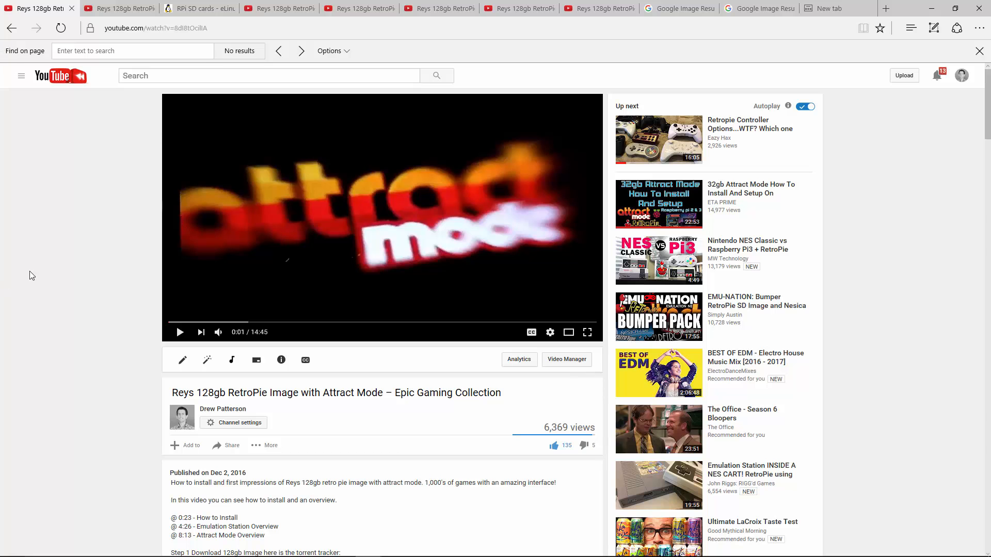
Step: Scroll the RetroPie video page and clear the text selection in the description
{"action": "scroll", "scroll_direction": "down", "scroll_amount": 3}
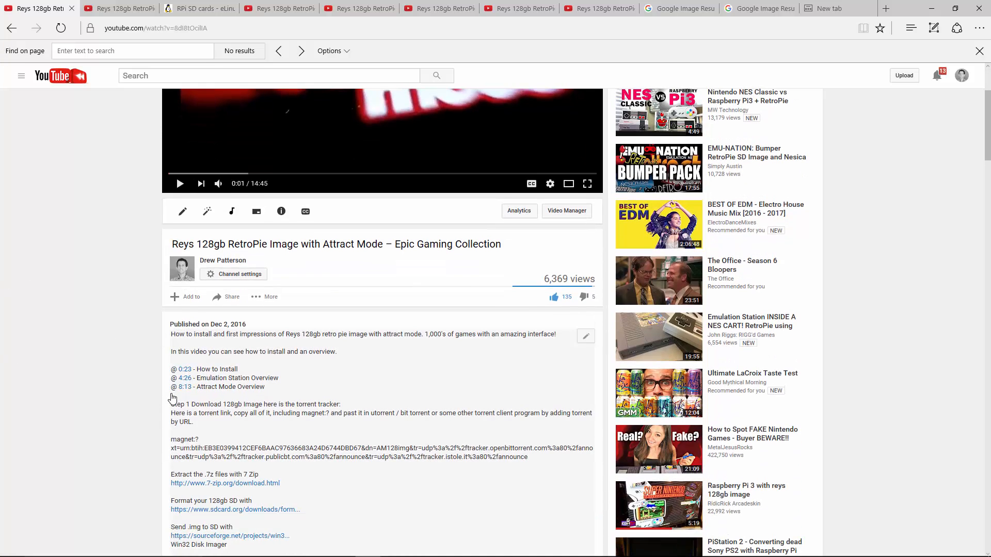
{"action": "scroll", "scroll_direction": "down", "scroll_amount": 3}
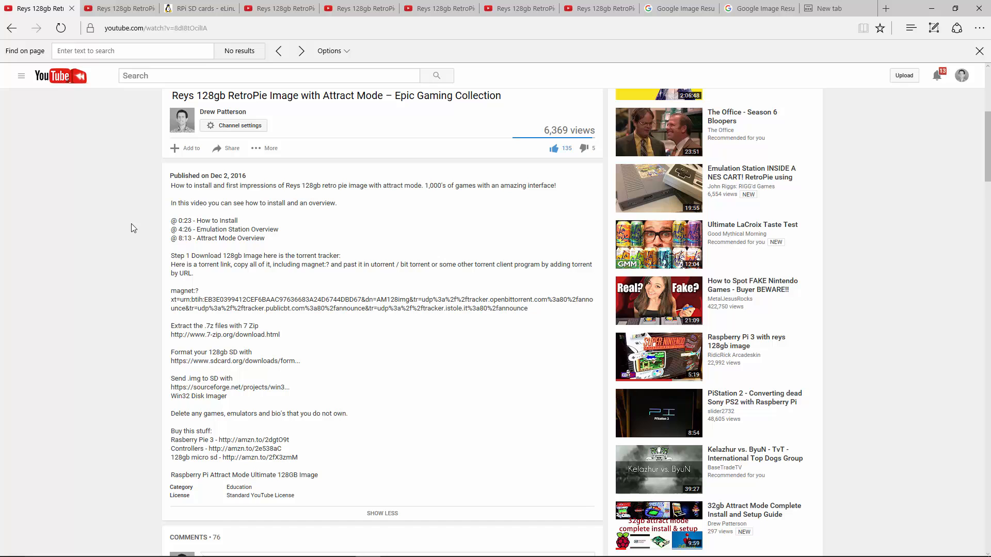
{"action": "scroll", "scroll_direction": "down", "scroll_amount": 3}
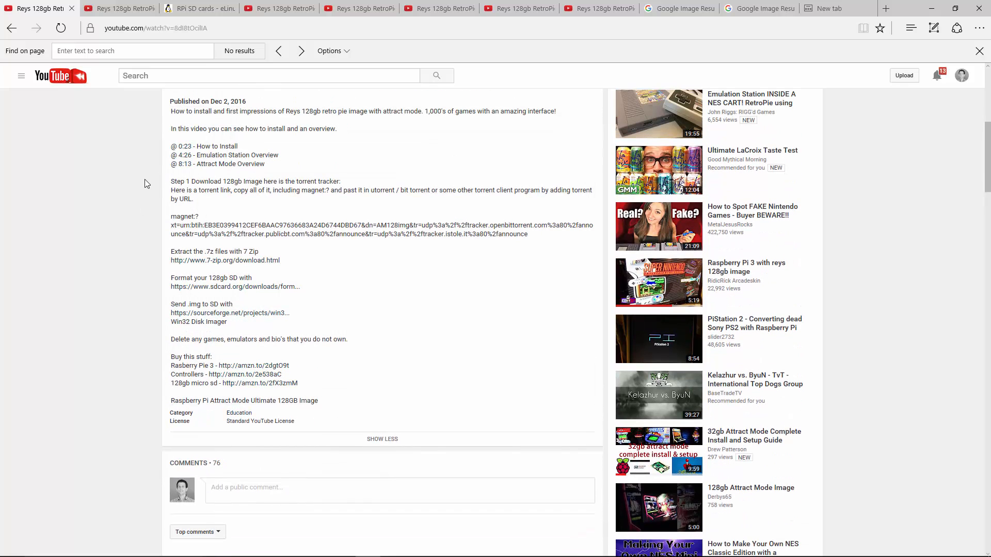
{"action": "scroll", "scroll_direction": "up", "scroll_amount": 3}
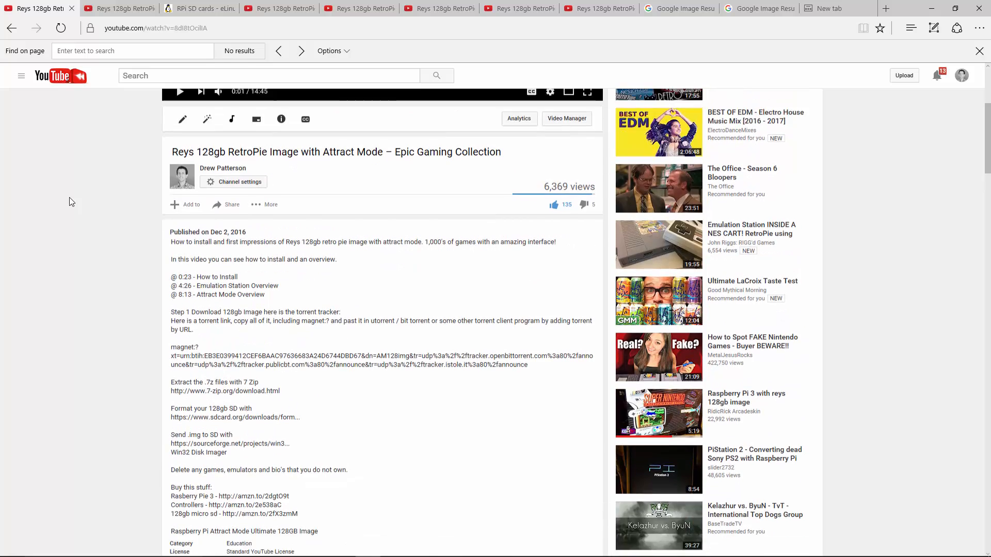
{"action": "scroll", "scroll_direction": "down", "scroll_amount": 3}
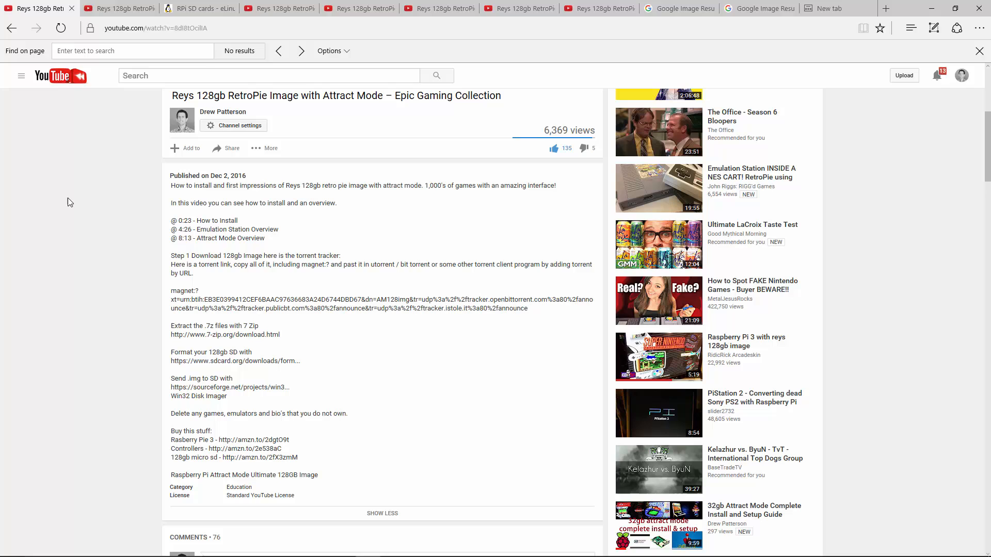
{"action": "mouse_move", "coordinate": [116, 238]}
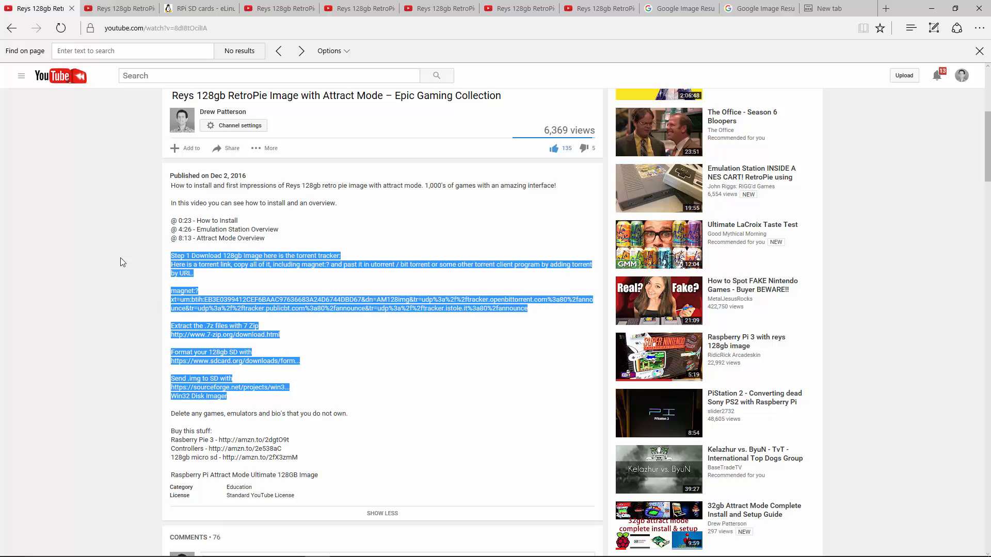
{"action": "left_click", "coordinate": [103, 289]}
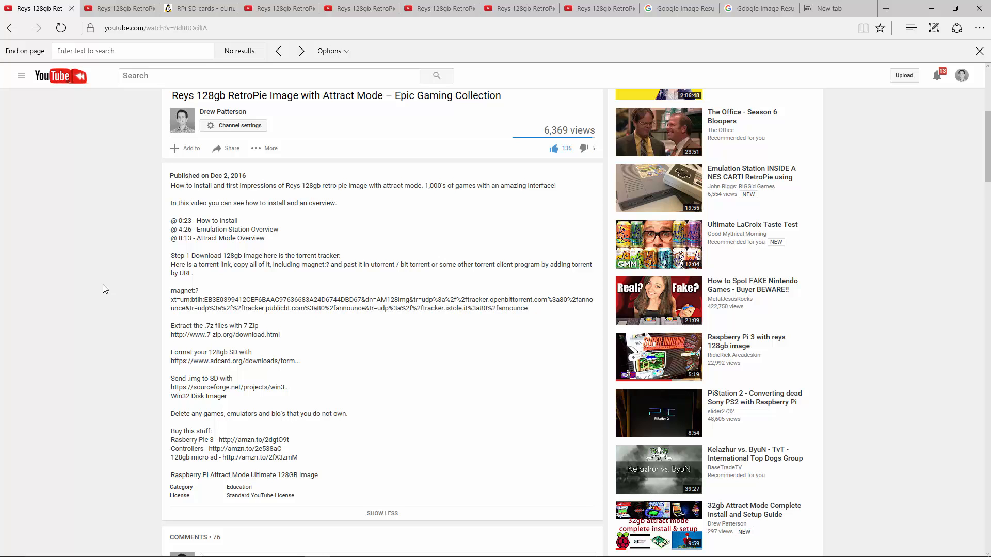
Step: Switch to the second YouTube tab and scroll to the SD card size and attract mode replies
{"action": "scroll", "scroll_direction": "down", "scroll_amount": 3}
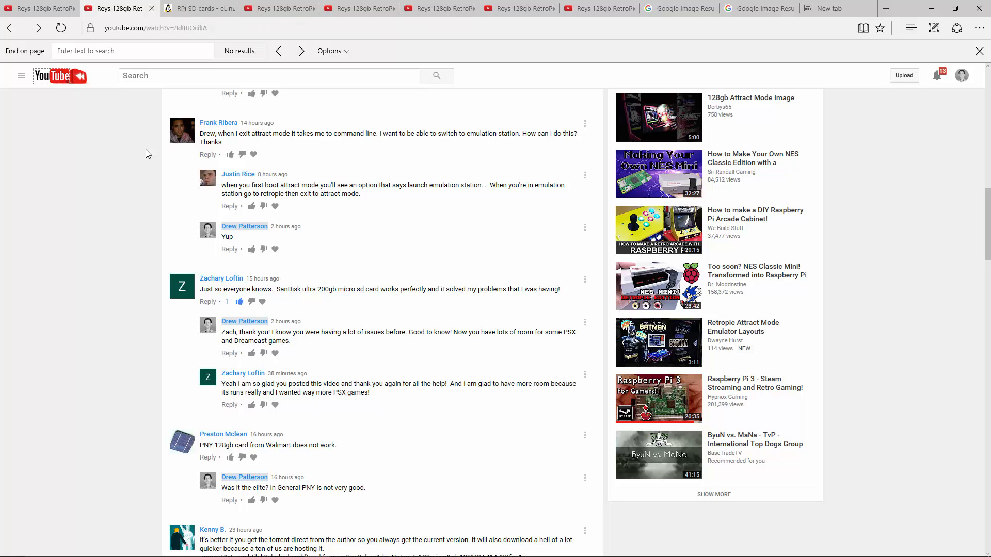
{"action": "mouse_move", "coordinate": [68, 216]}
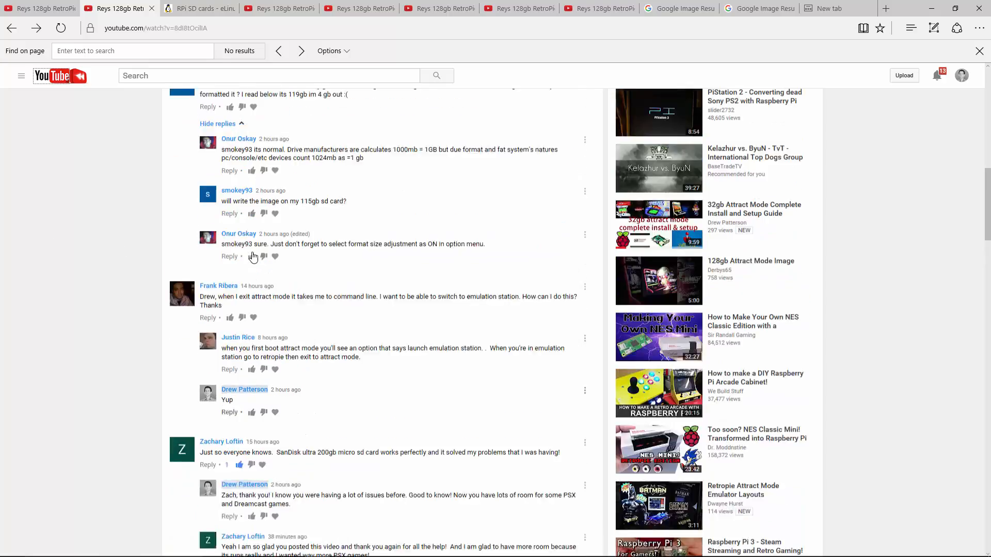
{"action": "scroll", "scroll_direction": "down", "scroll_amount": 3}
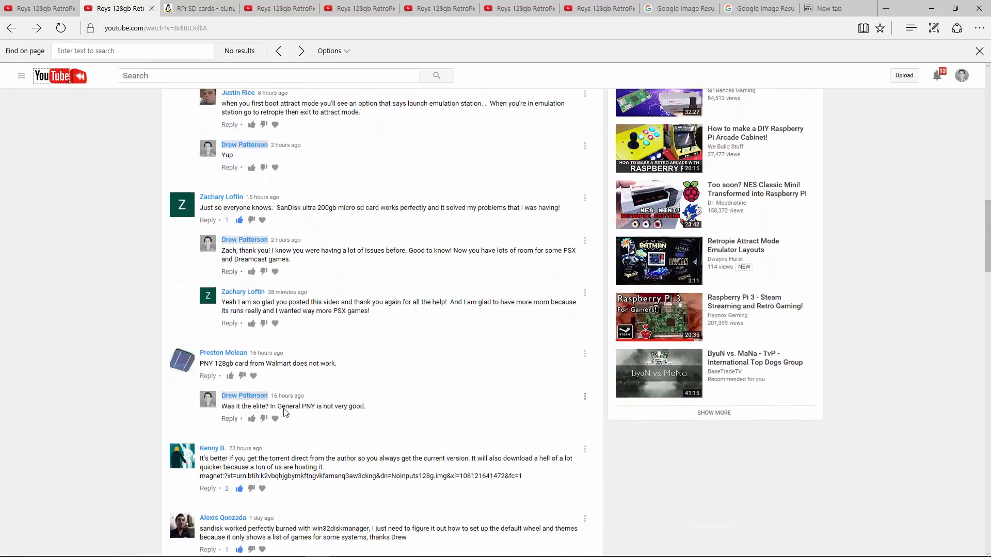
{"action": "scroll", "scroll_direction": "up", "scroll_amount": 3}
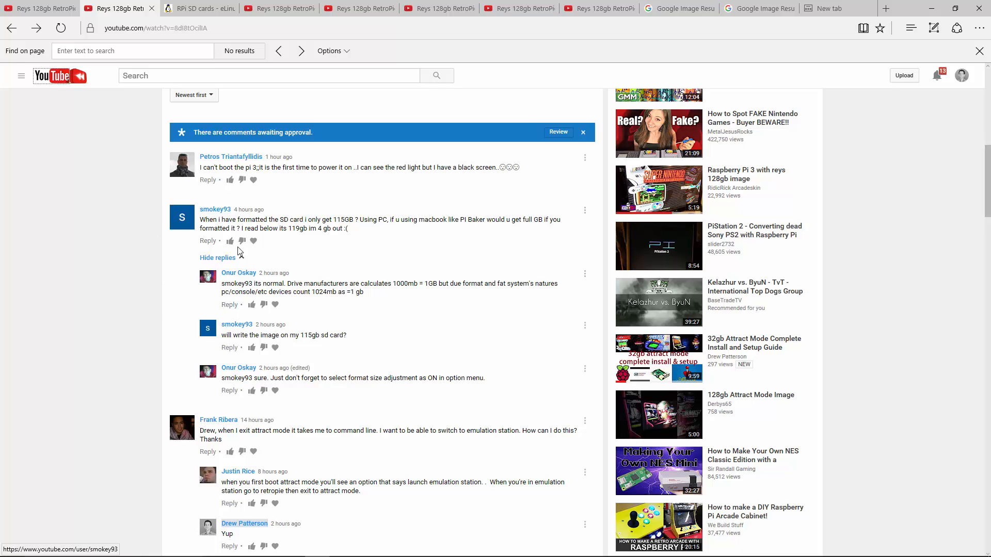
{"action": "left_click", "coordinate": [196, 8]}
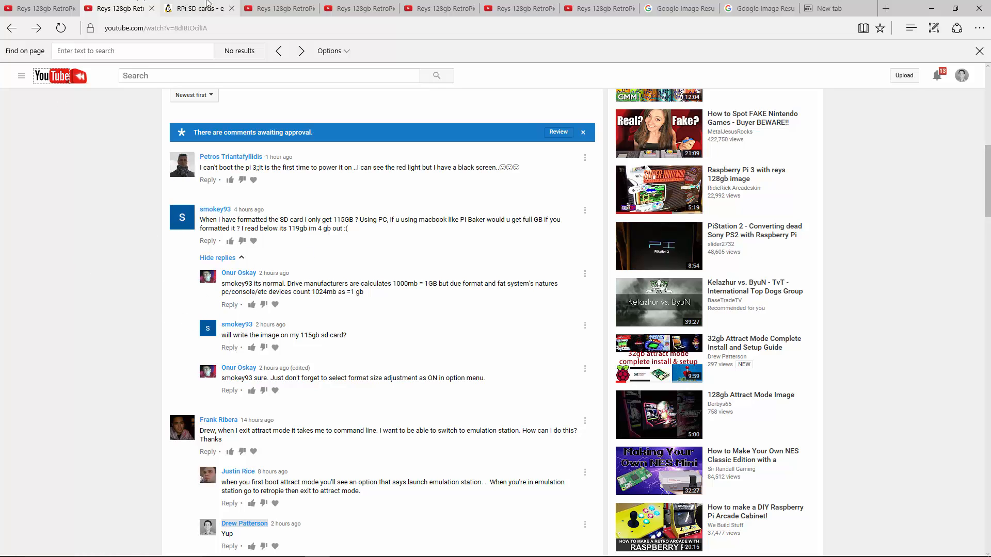
{"action": "scroll", "scroll_direction": "down", "scroll_amount": 3}
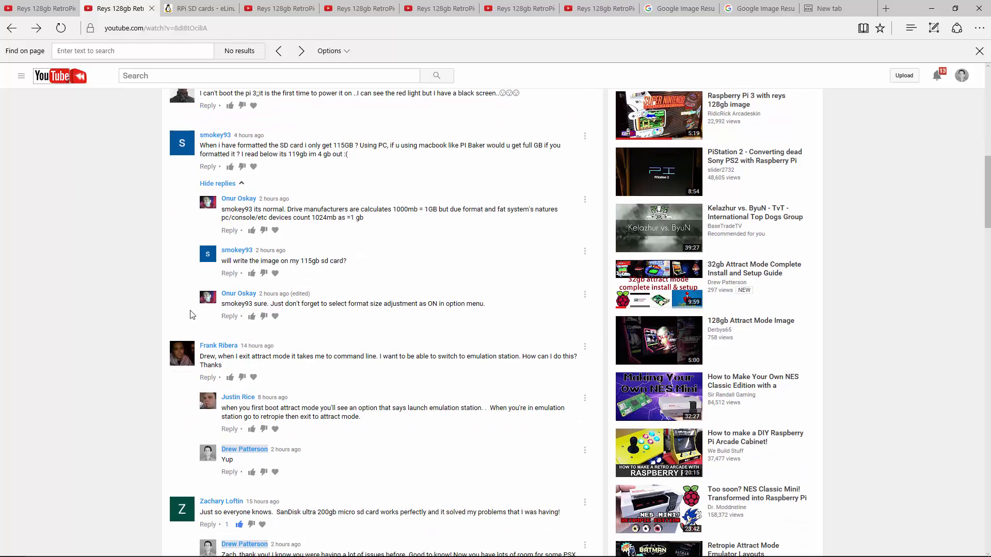
{"action": "scroll", "scroll_direction": "down", "scroll_amount": 3}
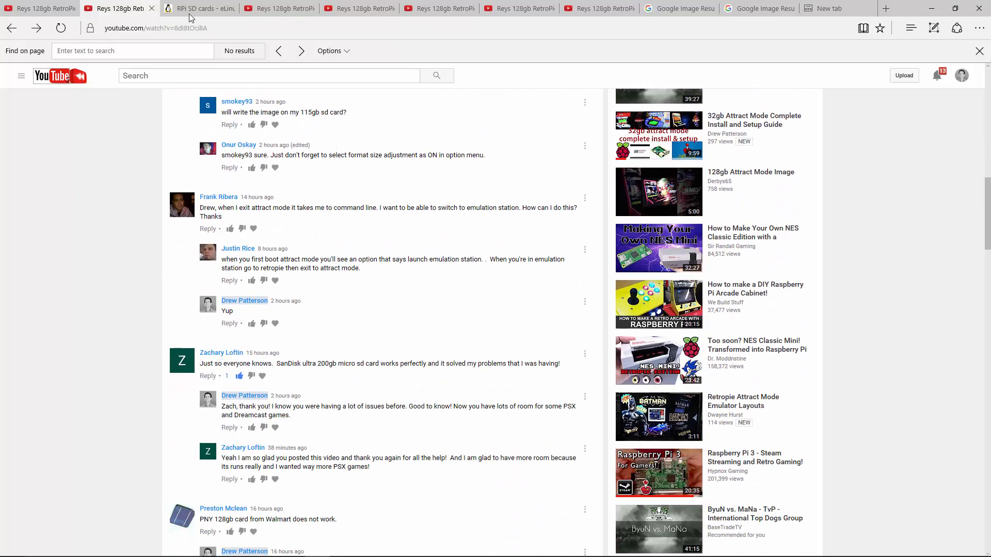
Step: Browse the eLinux RPi SD card table and highlight the Kingston SDX10V/128GB part number
{"action": "left_click", "coordinate": [195, 8]}
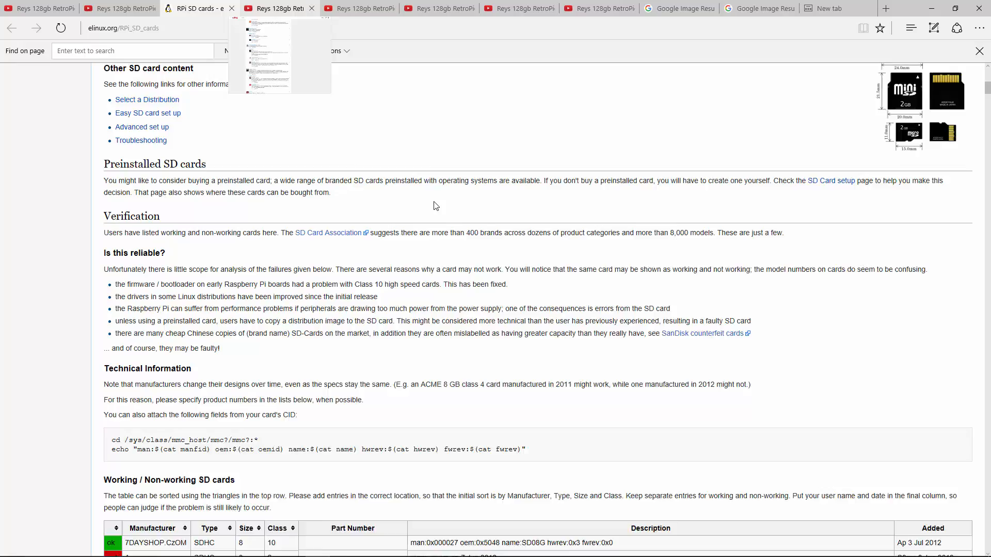
{"action": "left_click", "coordinate": [155, 28]}
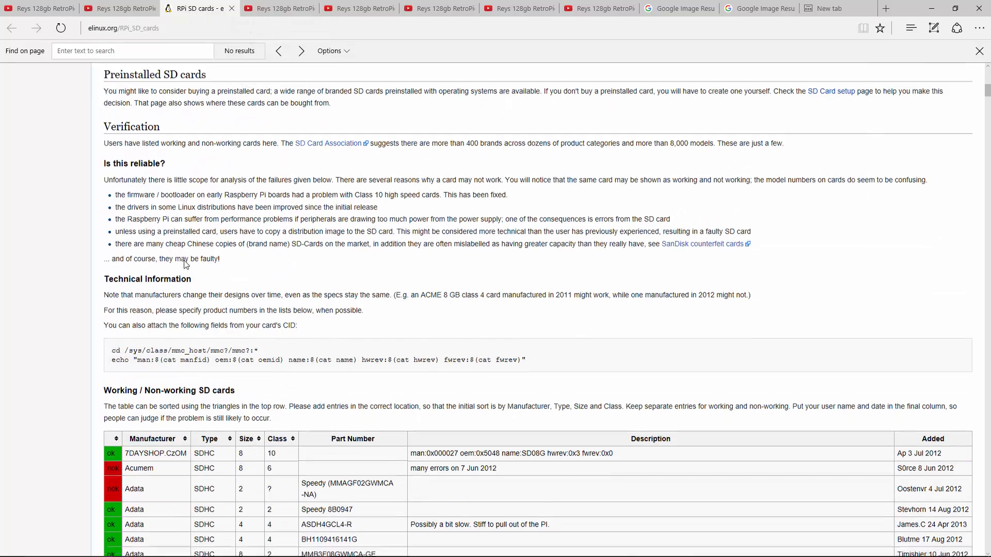
{"action": "scroll", "scroll_direction": "down", "scroll_amount": 3}
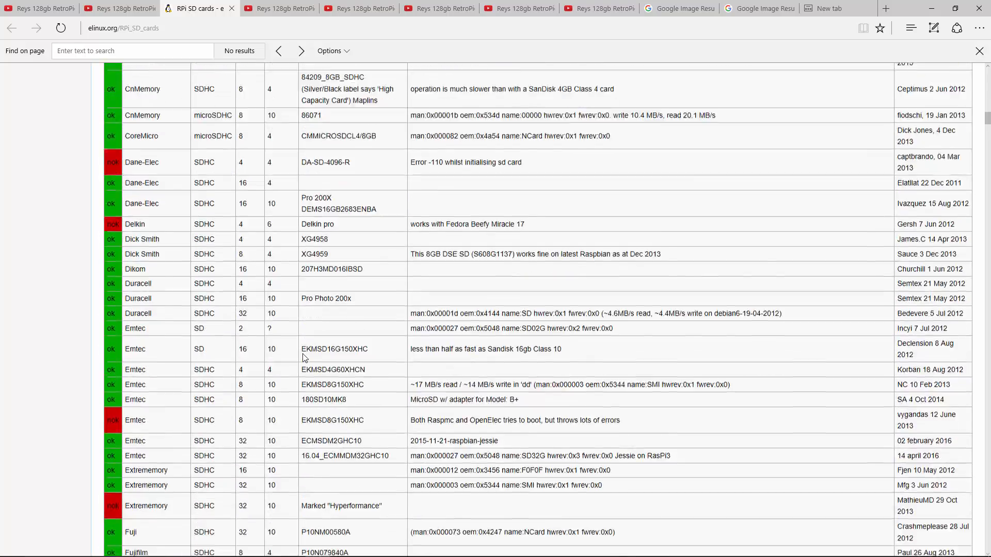
{"action": "scroll", "scroll_direction": "down", "scroll_amount": 3}
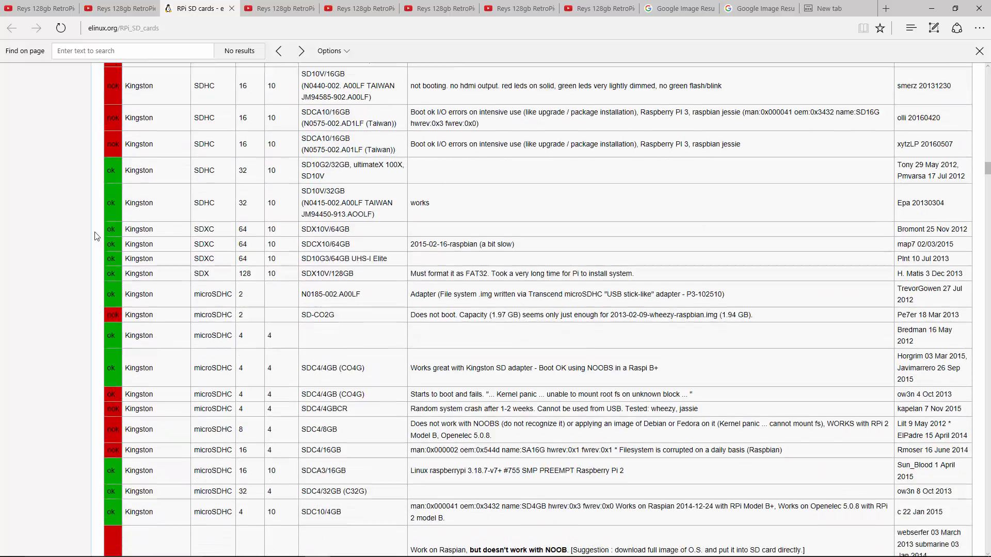
{"action": "scroll", "scroll_direction": "down", "scroll_amount": 3}
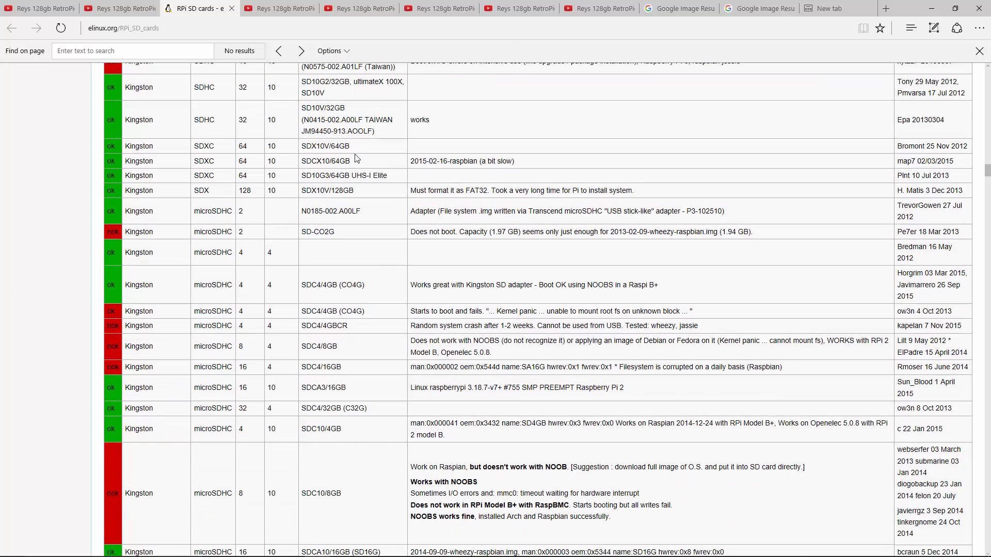
{"action": "left_click_drag", "start_coordinate": [410, 190], "coordinate": [509, 190]}
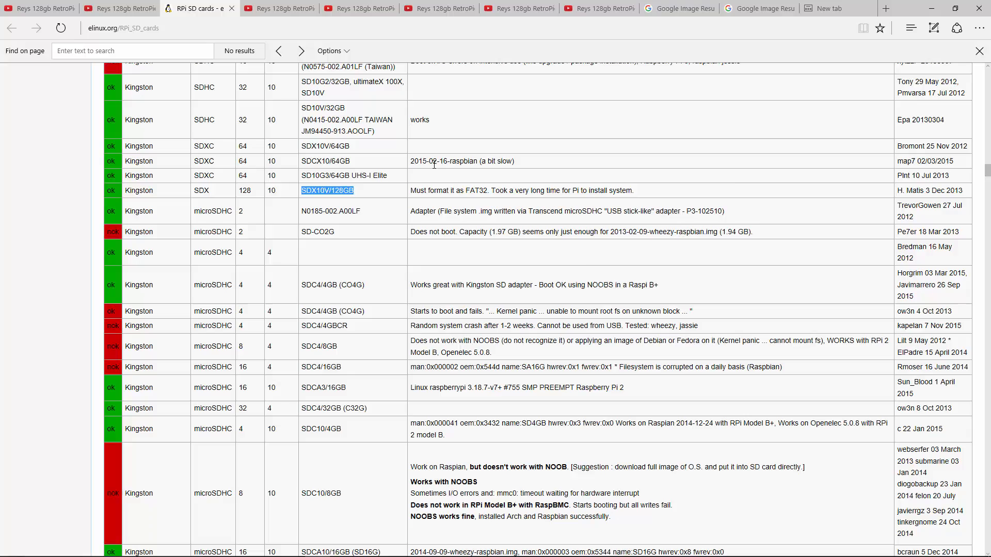
{"action": "scroll", "scroll_direction": "down", "scroll_amount": 3}
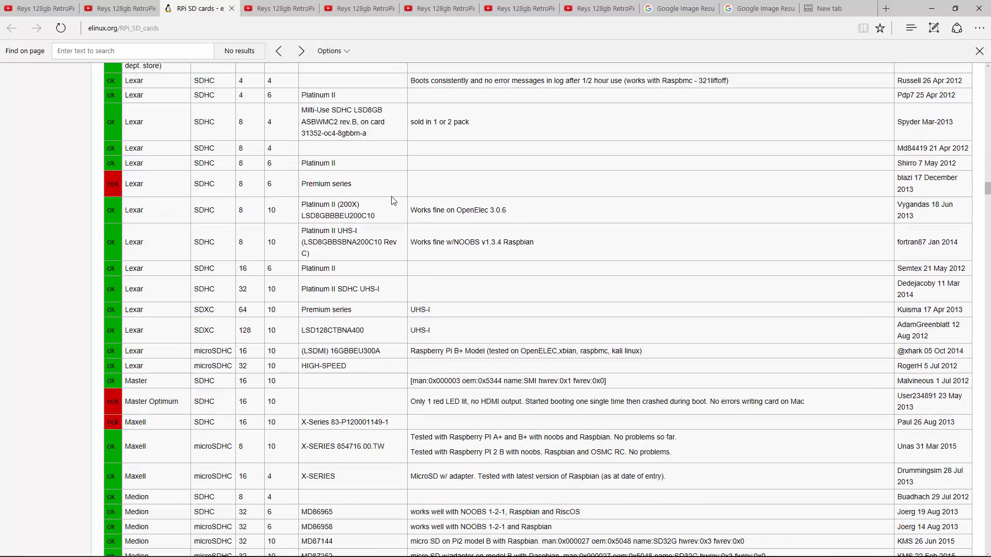
{"action": "mouse_move", "coordinate": [305, 83]}
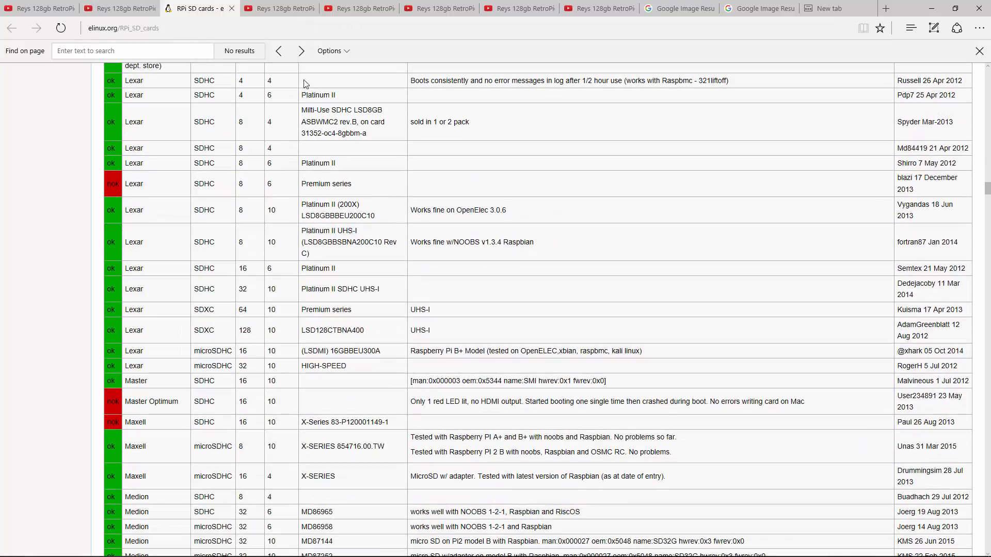
{"action": "left_click", "coordinate": [113, 9]}
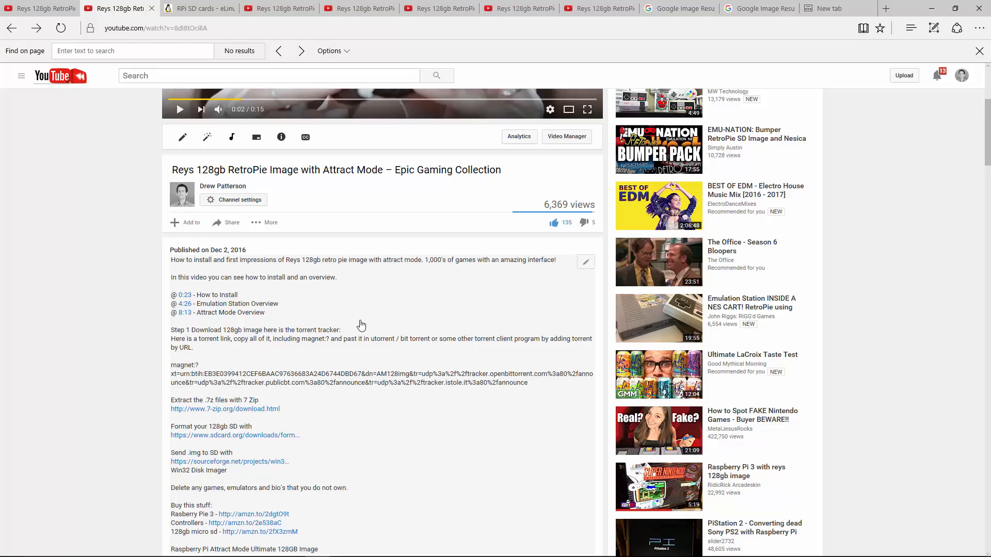
Step: Scroll through the comment replies about 128GB and 256GB SD cards working
{"action": "scroll", "scroll_direction": "down", "scroll_amount": 3}
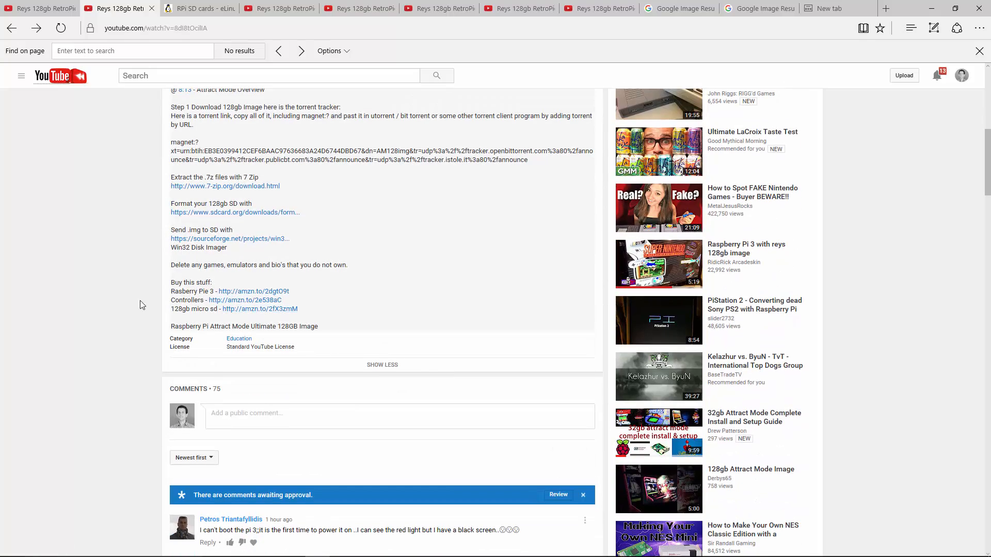
{"action": "scroll", "scroll_direction": "down", "scroll_amount": 3}
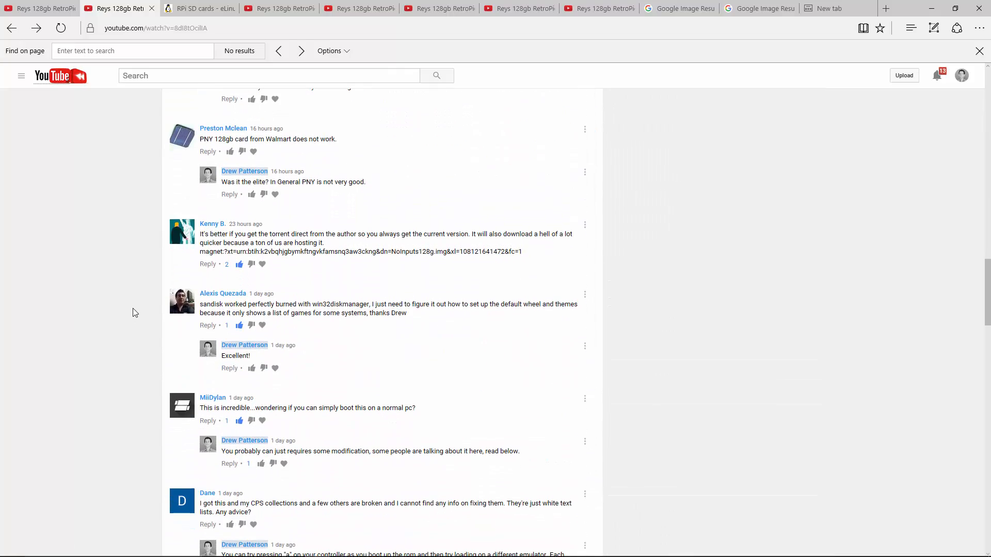
{"action": "mouse_move", "coordinate": [141, 250]}
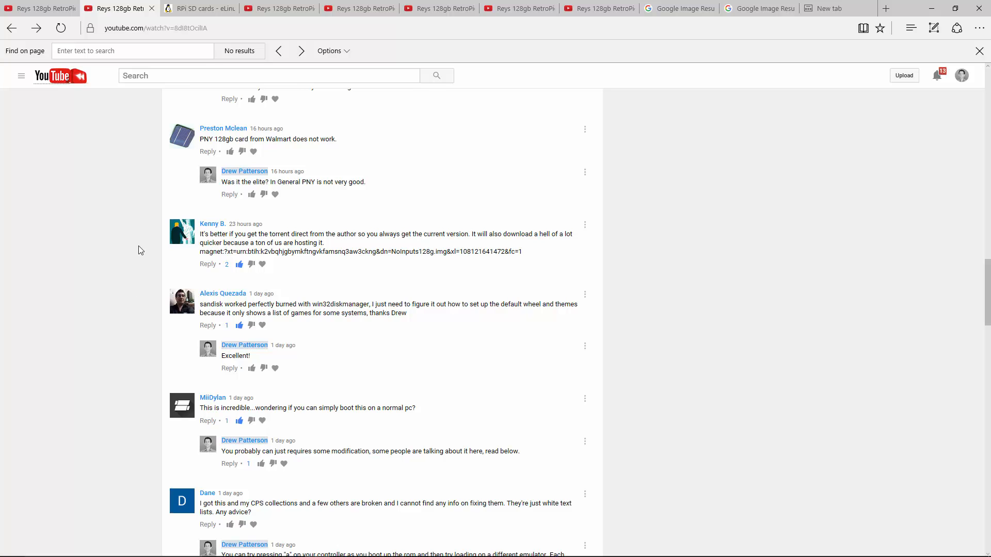
{"action": "scroll", "scroll_direction": "down", "scroll_amount": 3}
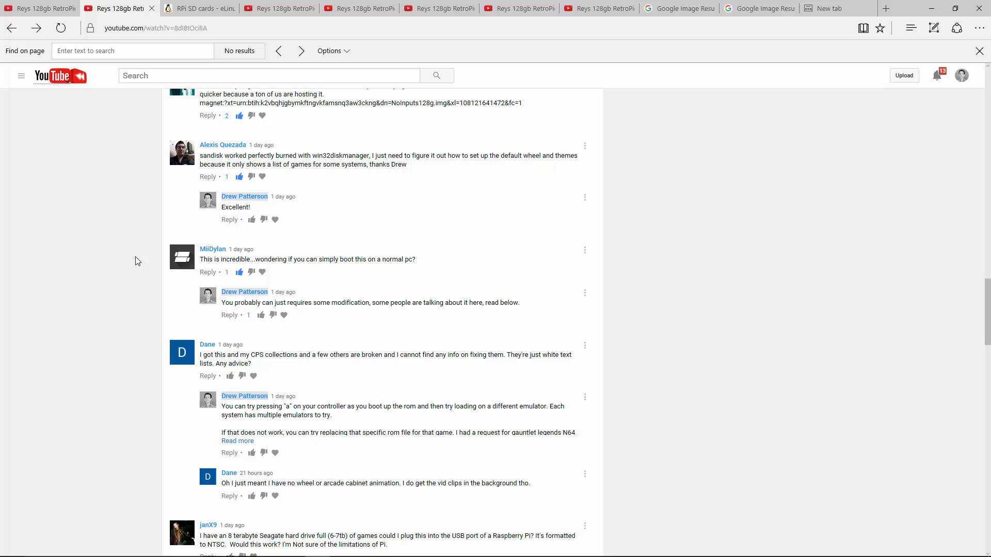
{"action": "scroll", "scroll_direction": "down", "scroll_amount": 3}
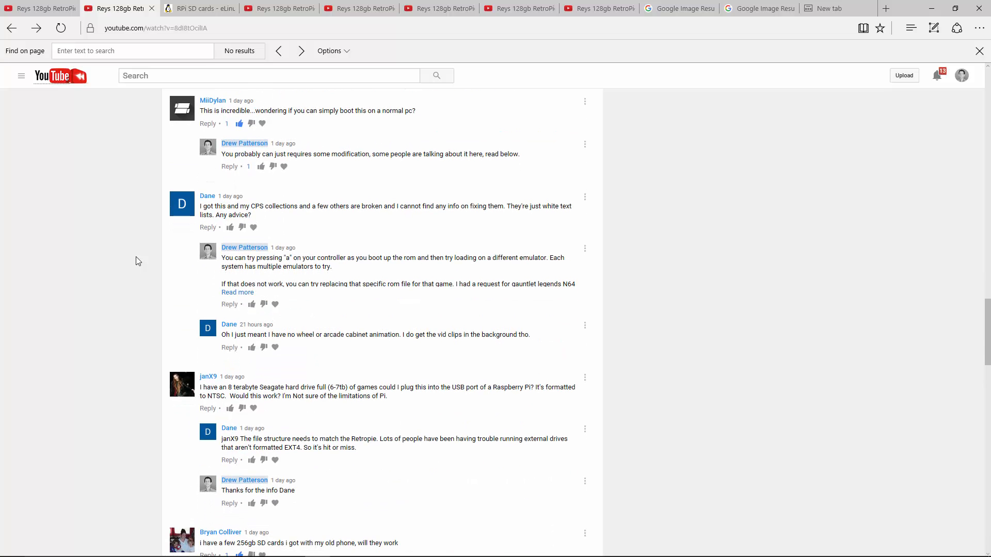
{"action": "scroll", "scroll_direction": "down", "scroll_amount": 3}
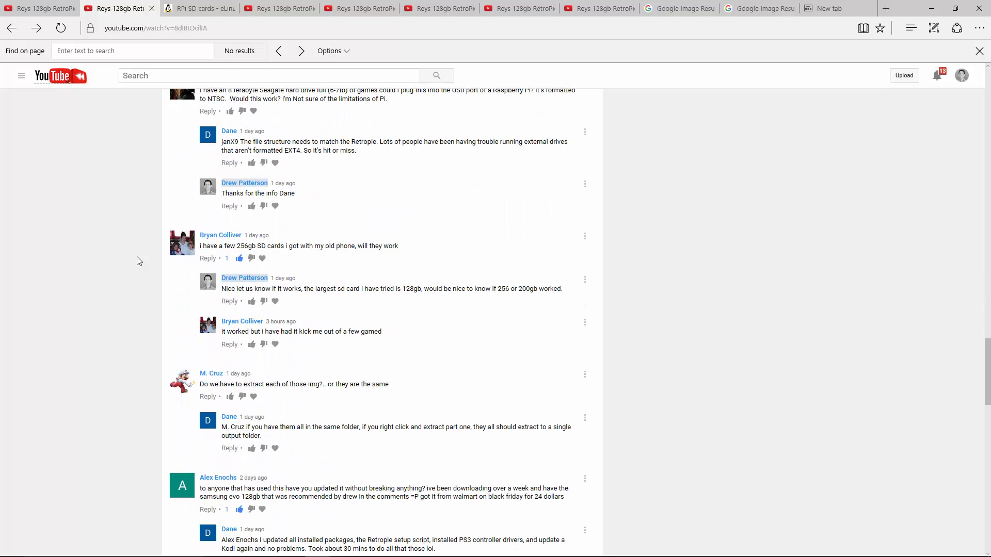
{"action": "mouse_move", "coordinate": [207, 258]}
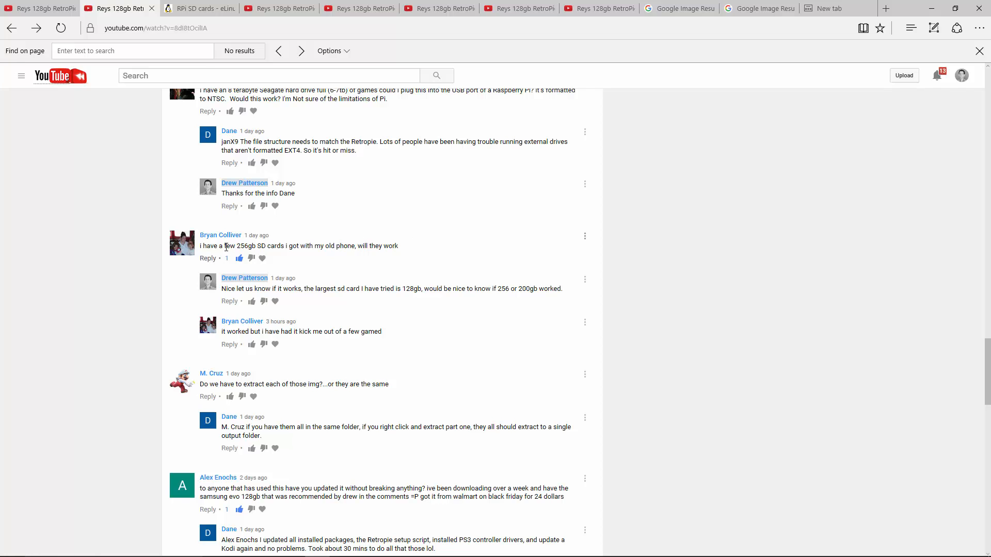
{"action": "mouse_move", "coordinate": [244, 243]}
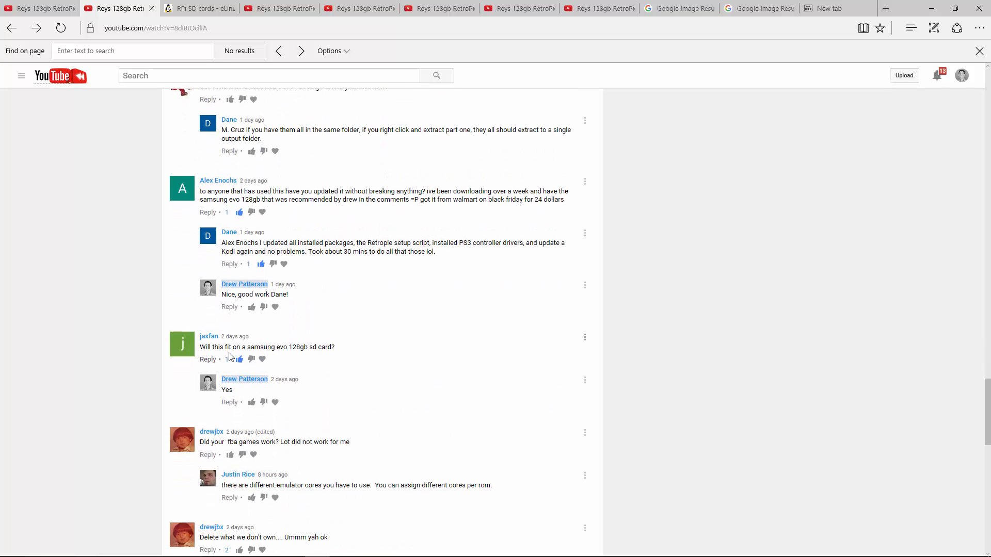
{"action": "scroll", "scroll_direction": "down", "scroll_amount": 3}
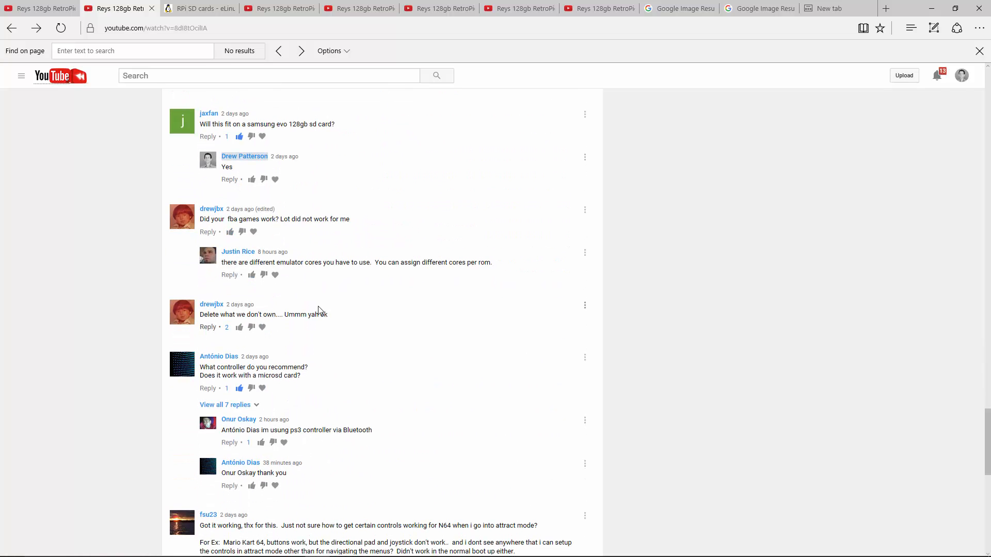
{"action": "scroll", "scroll_direction": "down", "scroll_amount": 3}
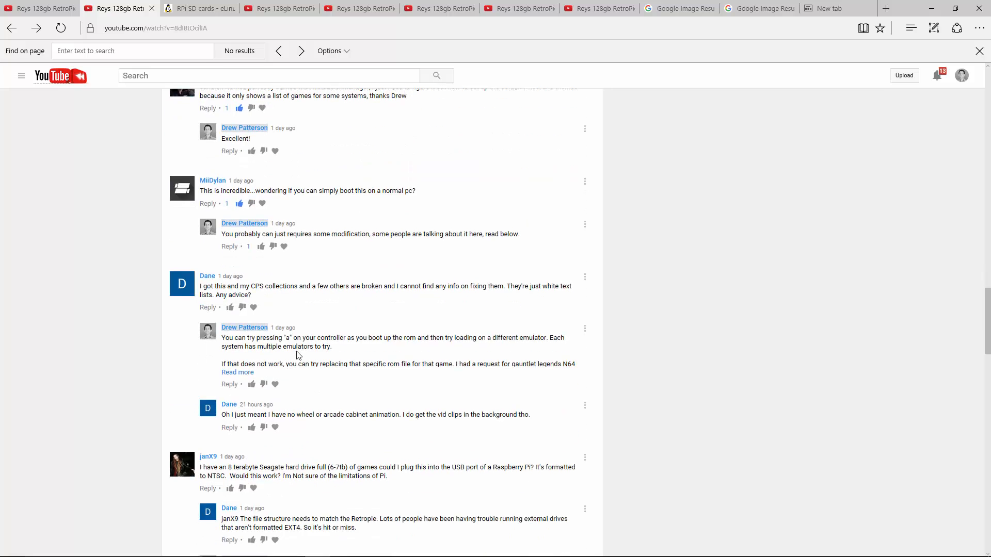
{"action": "scroll", "scroll_direction": "down", "scroll_amount": 3}
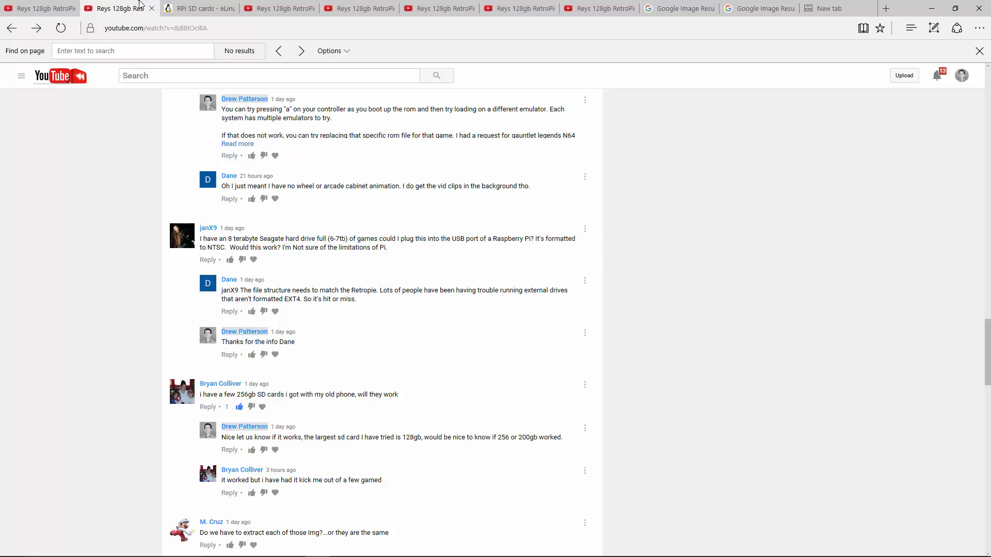
{"action": "mouse_move", "coordinate": [164, 17]}
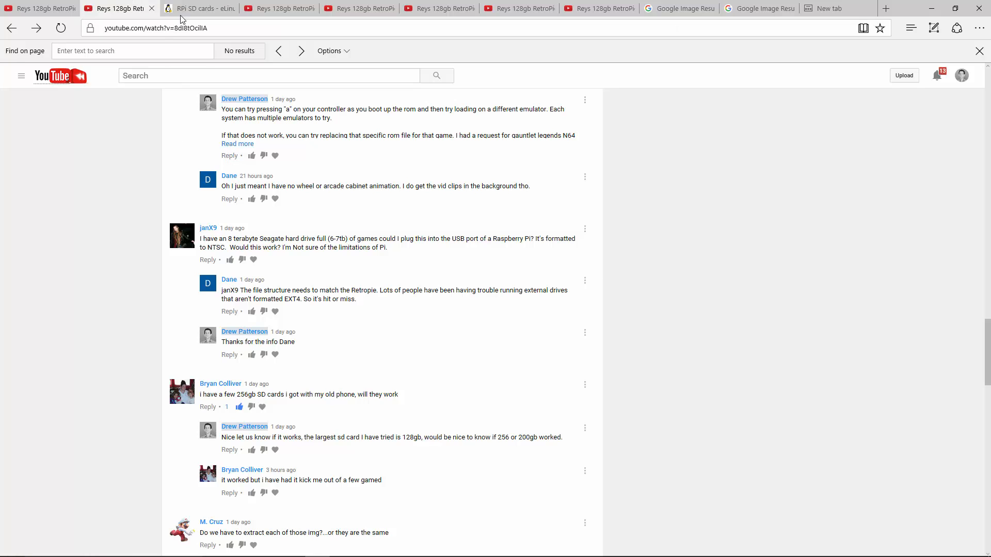
{"action": "mouse_move", "coordinate": [186, 171]}
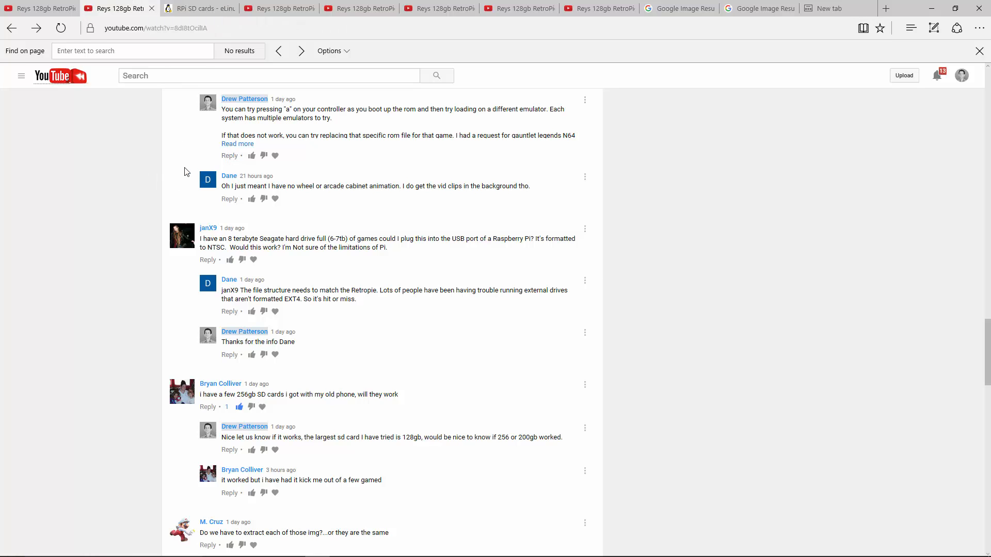
{"action": "scroll", "scroll_direction": "down", "scroll_amount": 3}
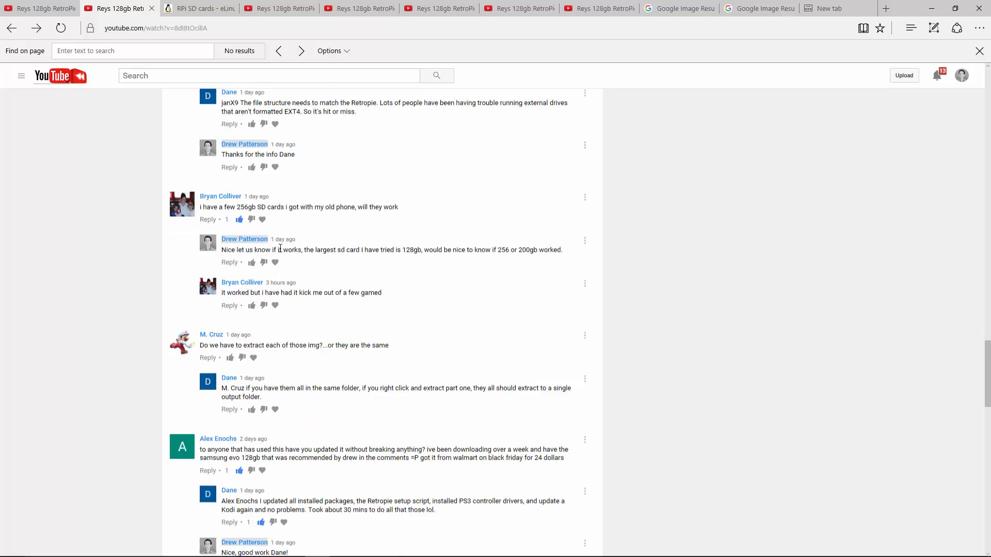
{"action": "scroll", "scroll_direction": "down", "scroll_amount": 3}
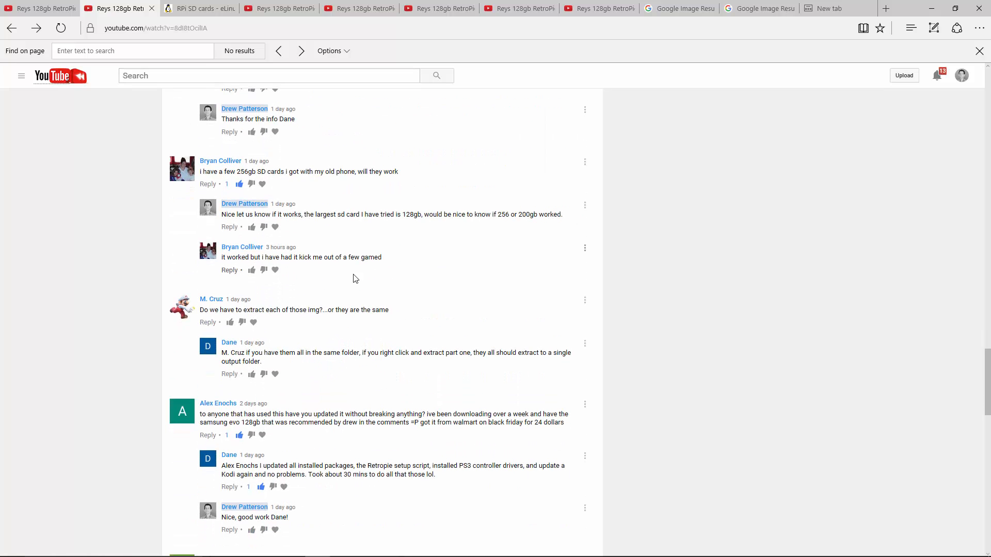
{"action": "mouse_move", "coordinate": [292, 290]}
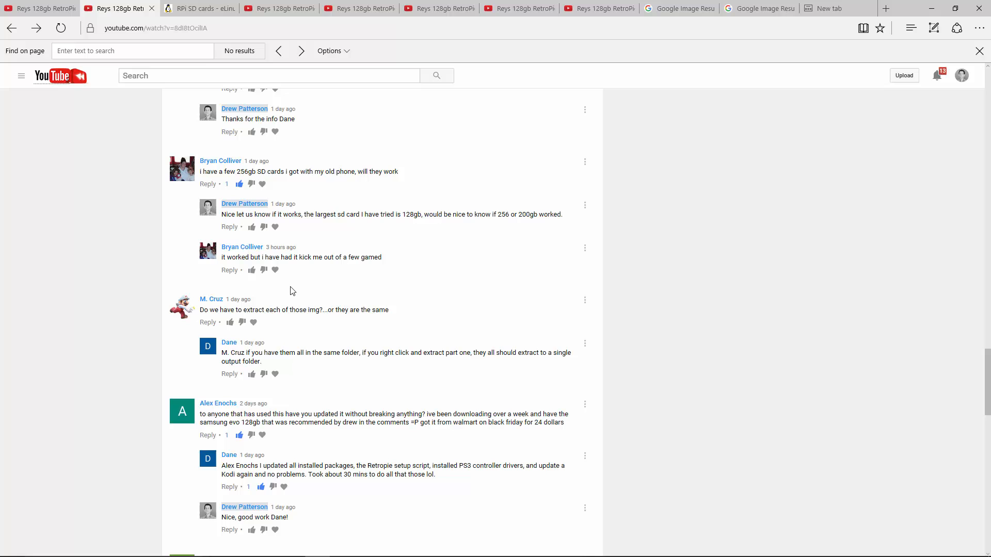
{"action": "mouse_move", "coordinate": [440, 247]}
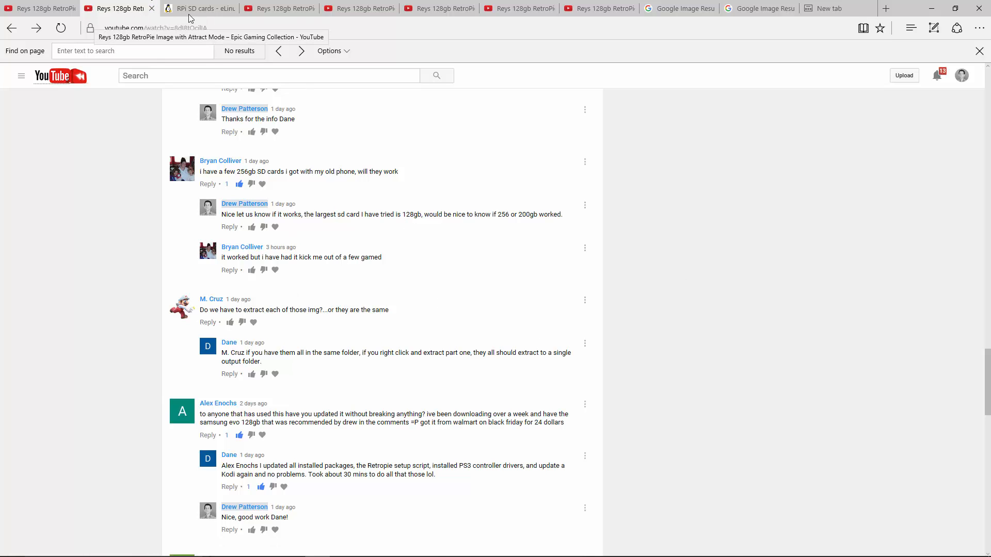
{"action": "mouse_move", "coordinate": [354, 134]}
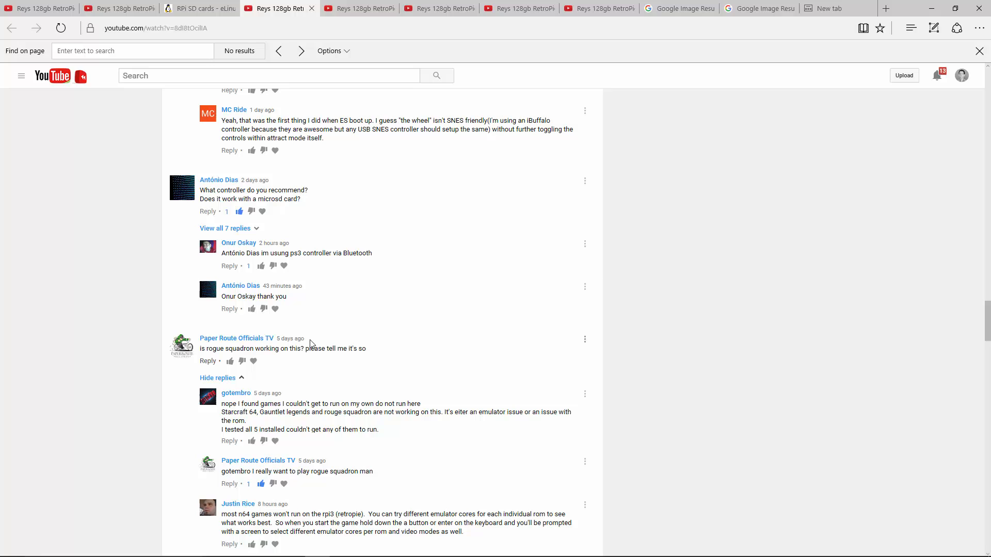
{"action": "mouse_move", "coordinate": [307, 205]}
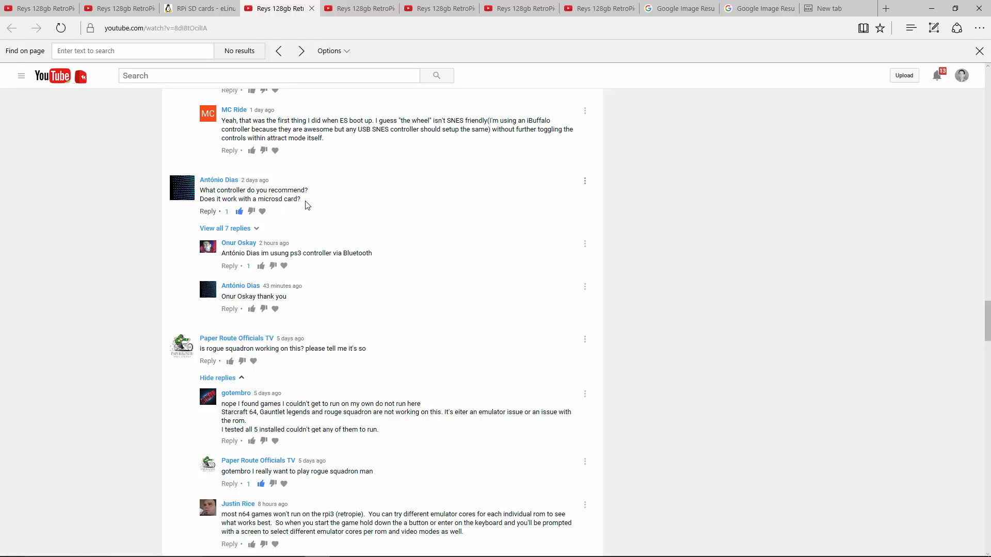
{"action": "mouse_move", "coordinate": [197, 235]}
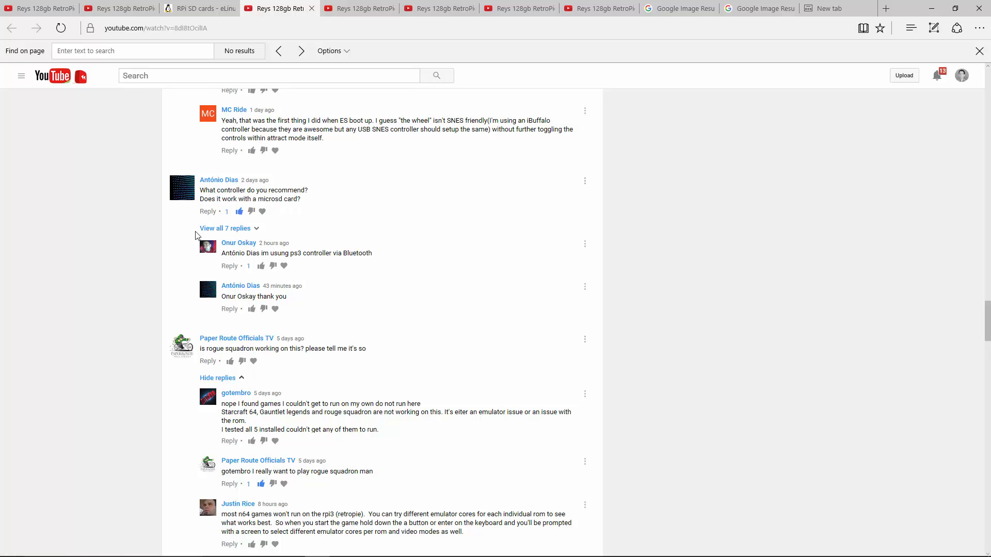
Step: Expand all 7 replies under 'What controller do you recommend?' and scroll back to read them
{"action": "left_click", "coordinate": [225, 228]}
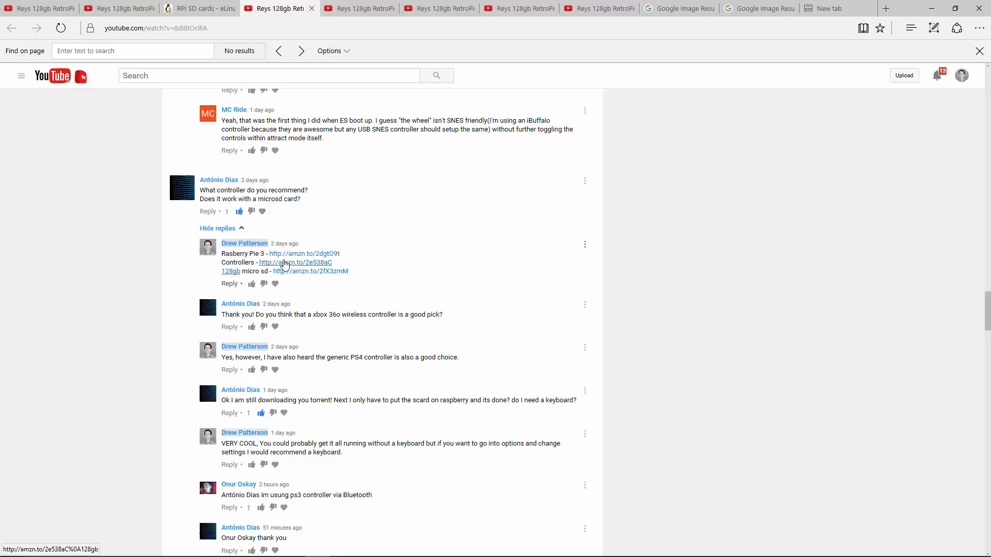
{"action": "mouse_move", "coordinate": [703, 260]}
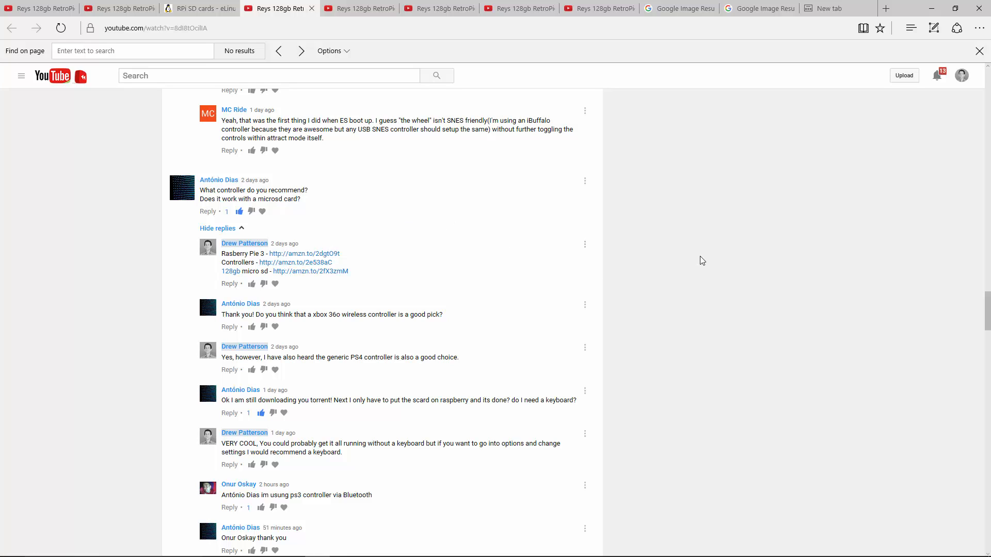
{"action": "mouse_move", "coordinate": [233, 356]}
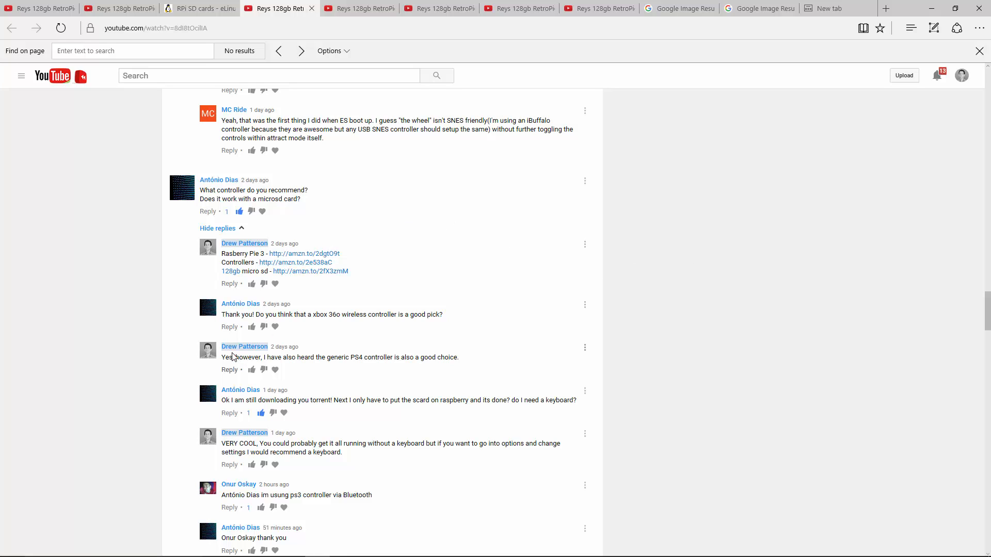
{"action": "scroll", "scroll_direction": "up", "scroll_amount": 3}
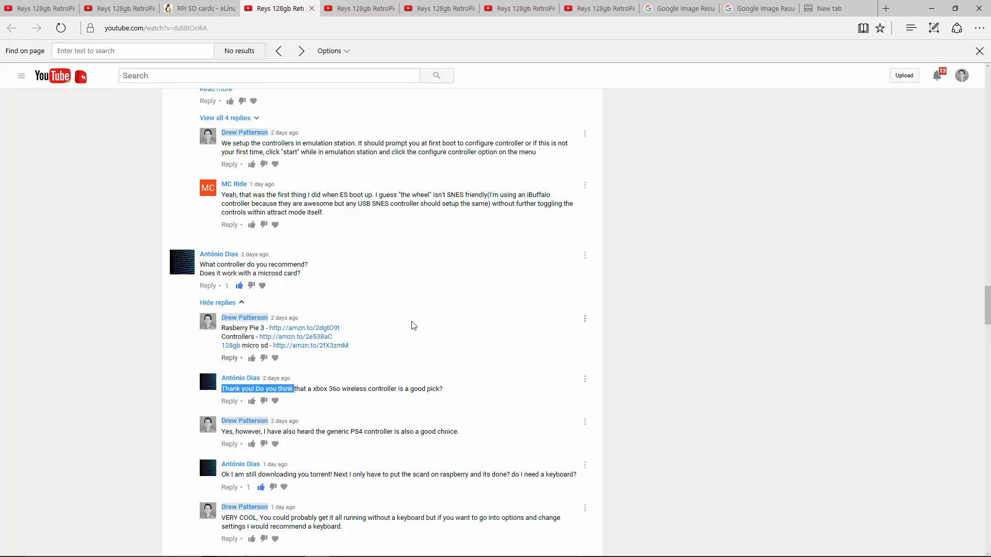
{"action": "mouse_move", "coordinate": [282, 389]}
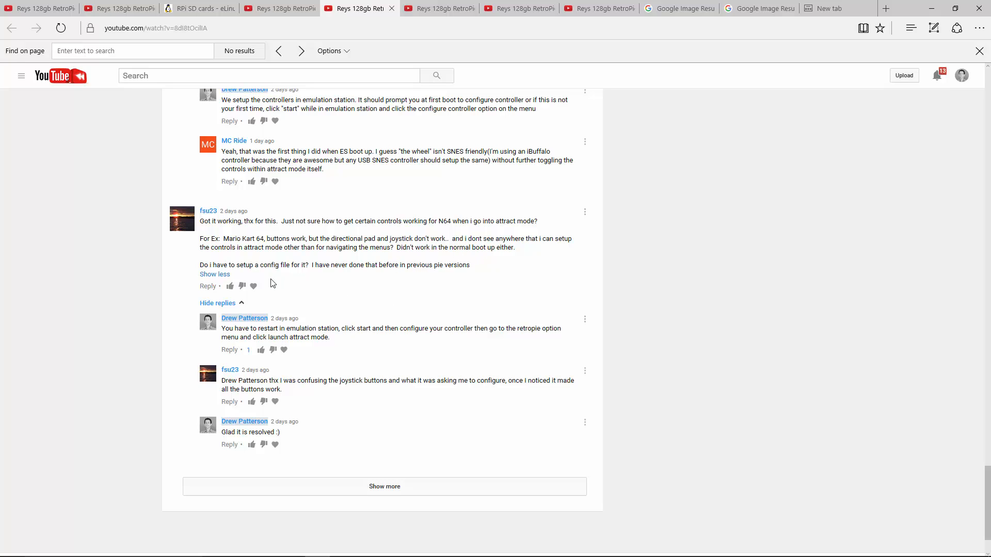
{"action": "mouse_move", "coordinate": [280, 265]}
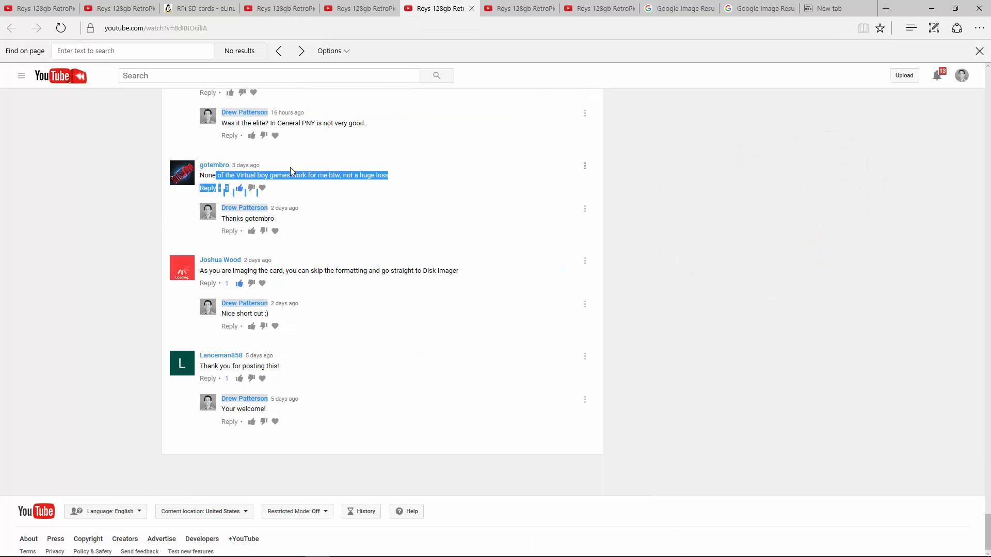
{"action": "mouse_move", "coordinate": [492, 23]}
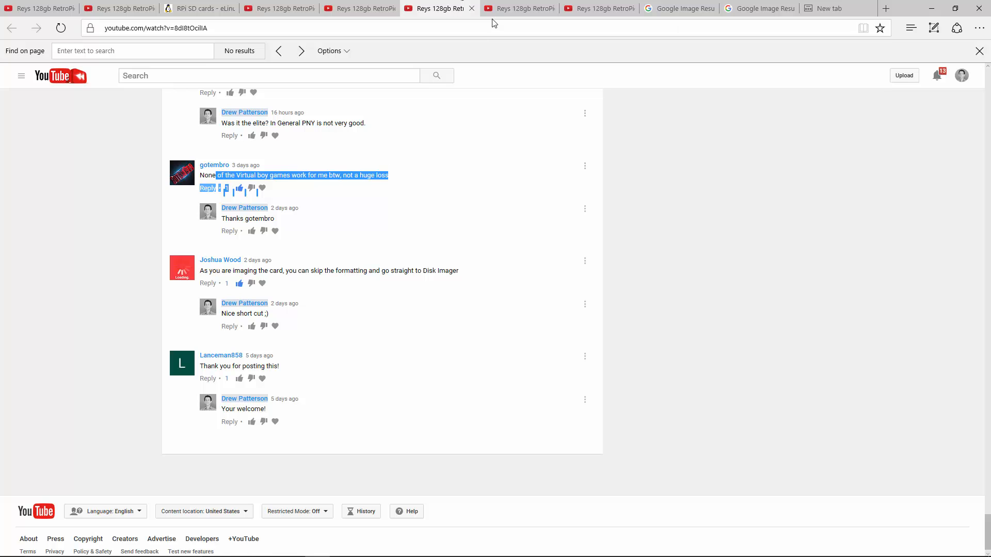
Step: Select the reply listing non-working games and emulators, then switch to the Google Images results
{"action": "scroll", "scroll_direction": "up", "scroll_amount": 3}
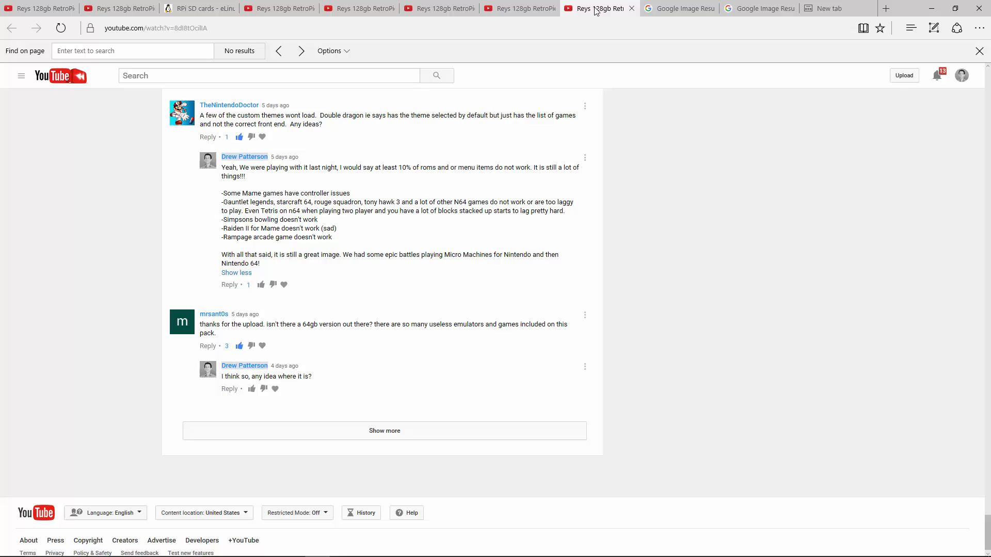
{"action": "left_click_drag", "start_coordinate": [222, 202], "coordinate": [377, 201]}
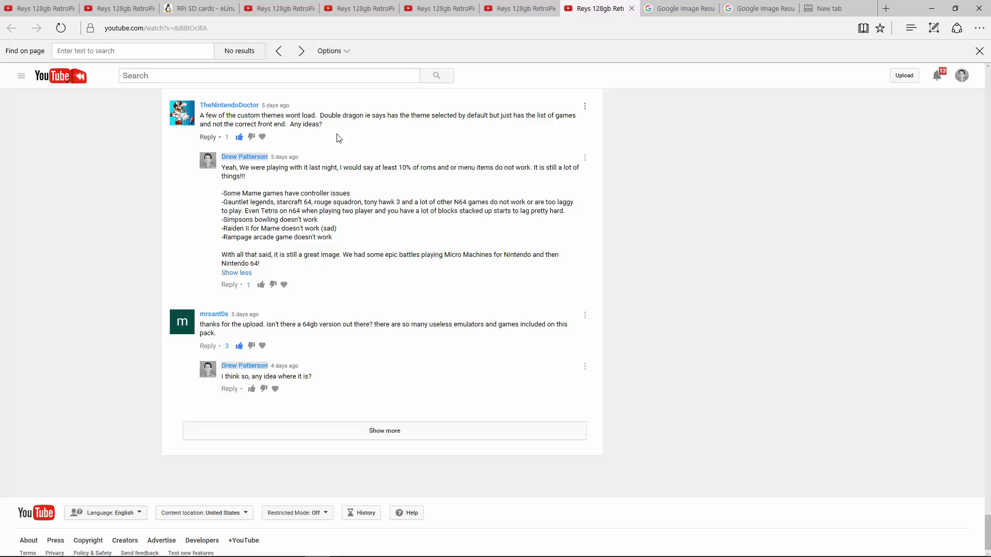
{"action": "mouse_move", "coordinate": [286, 265]}
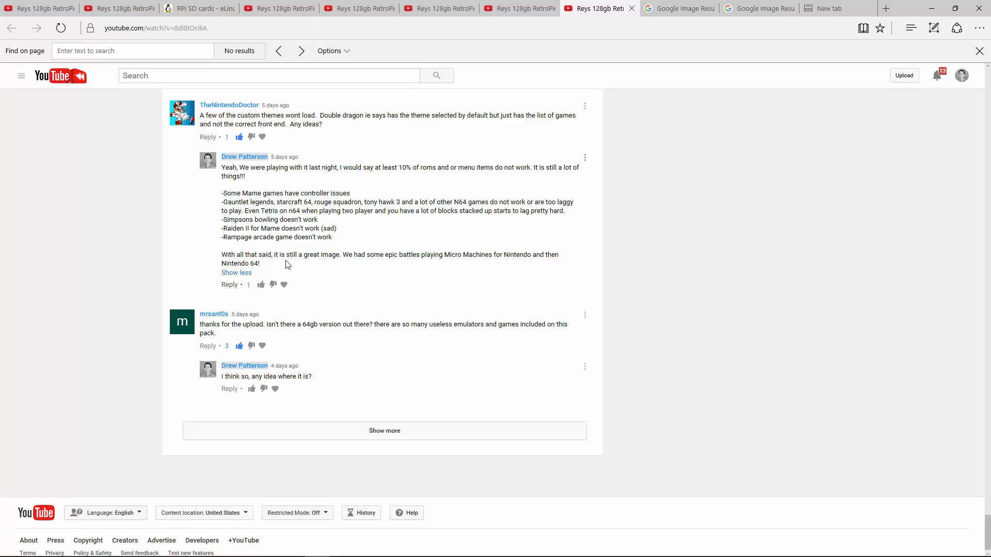
{"action": "mouse_move", "coordinate": [240, 185]}
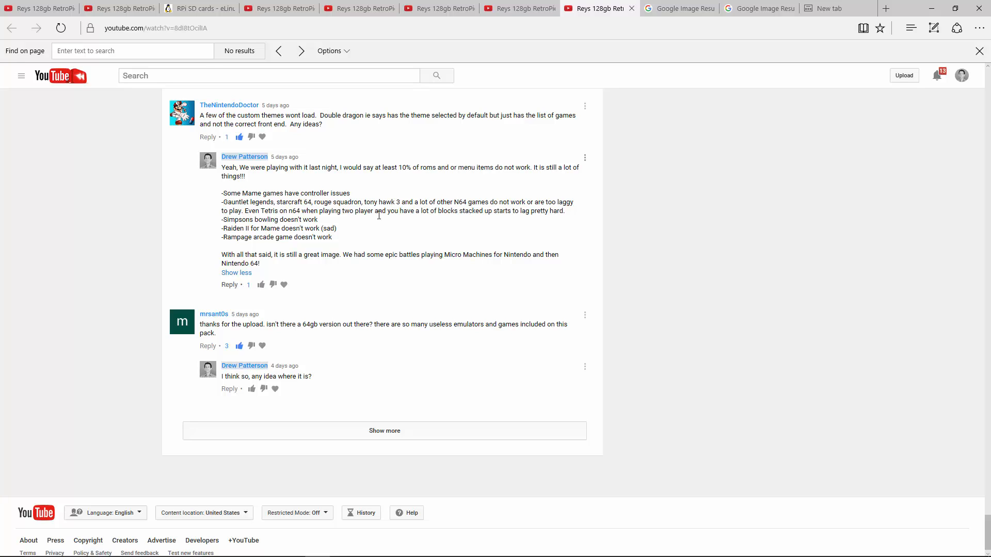
{"action": "mouse_move", "coordinate": [370, 230]}
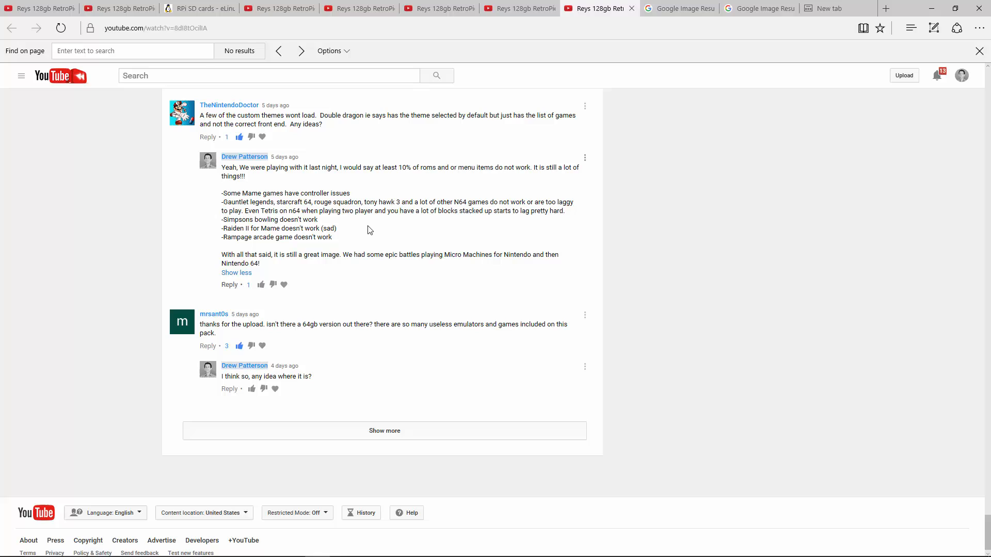
{"action": "mouse_move", "coordinate": [337, 240]}
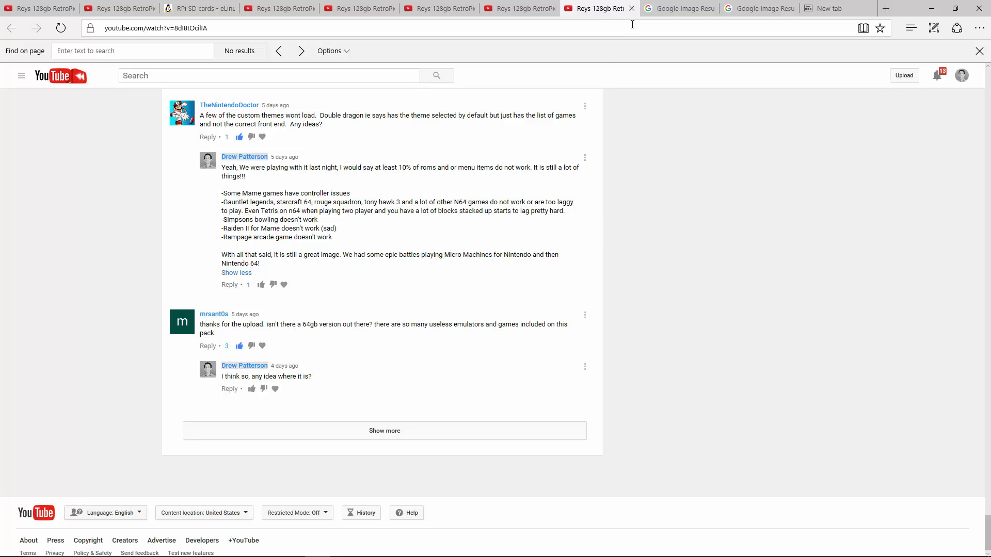
{"action": "mouse_move", "coordinate": [595, 8]}
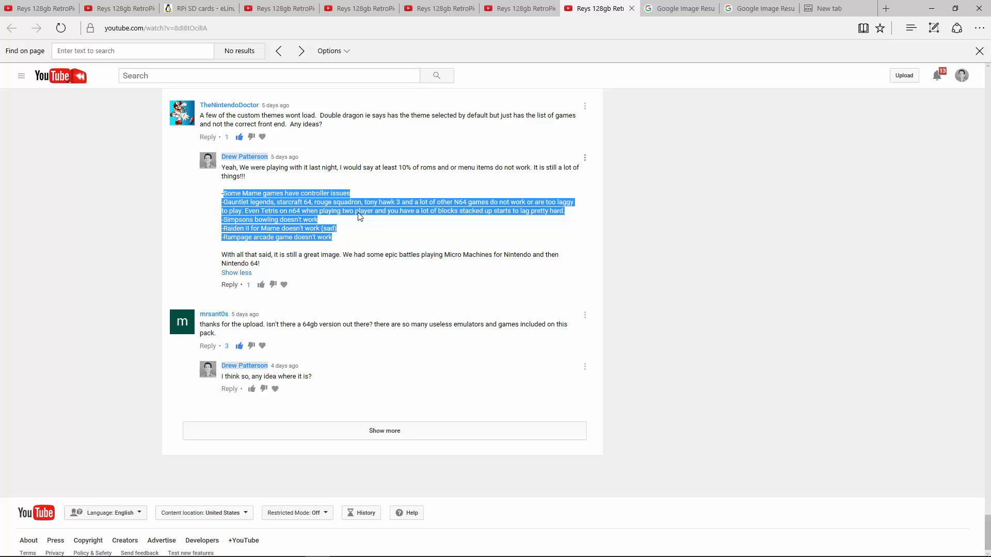
{"action": "left_click", "coordinate": [679, 8]}
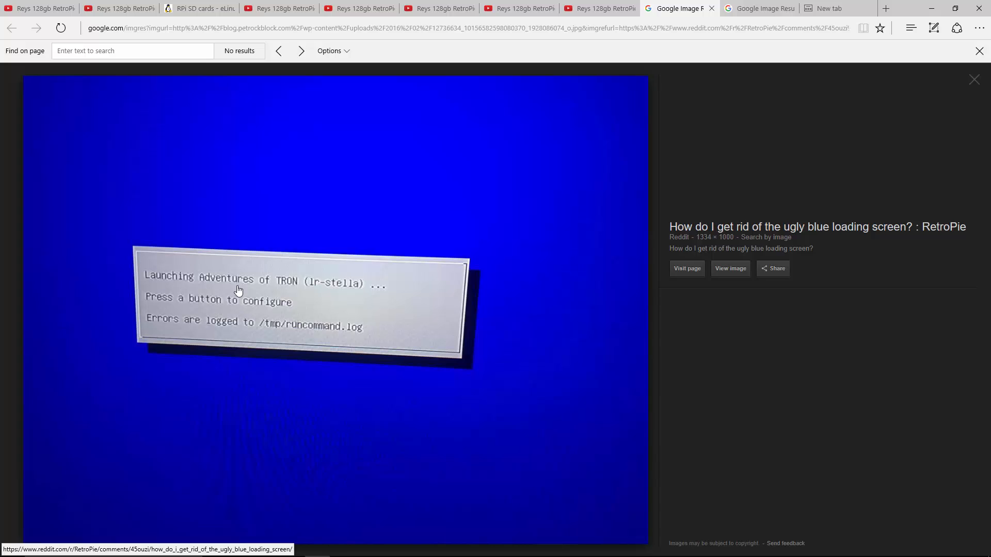
{"action": "mouse_move", "coordinate": [260, 304]}
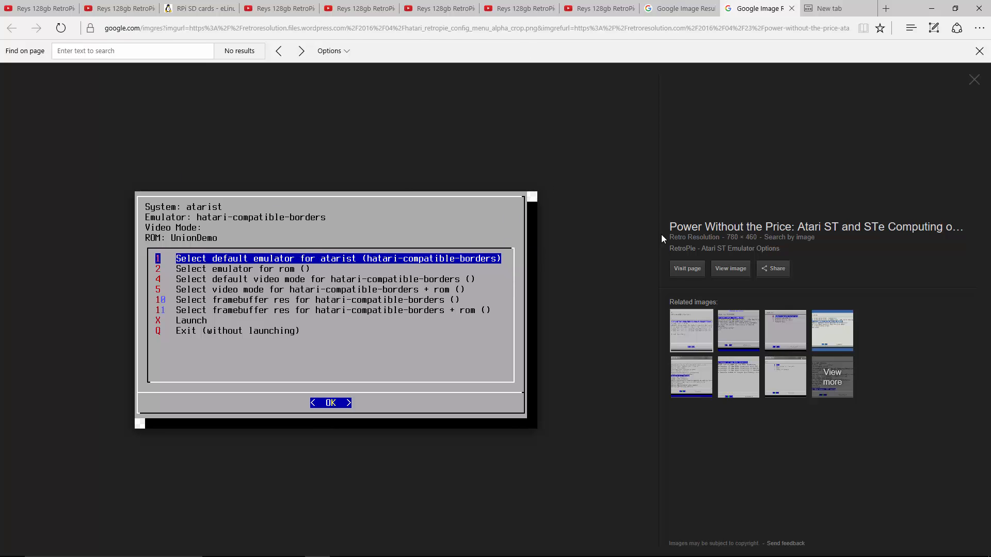
{"action": "mouse_move", "coordinate": [160, 274]}
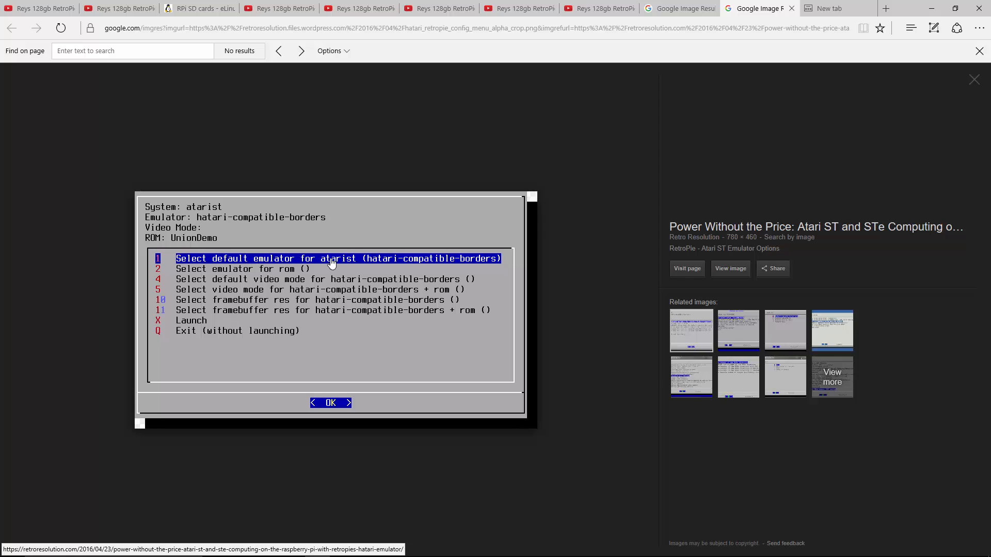
{"action": "mouse_move", "coordinate": [253, 354]}
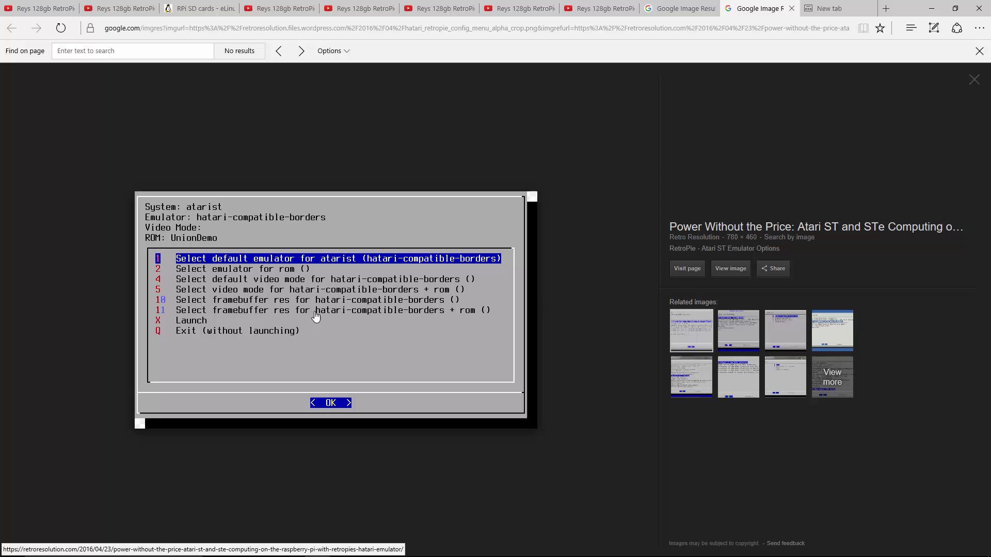
{"action": "mouse_move", "coordinate": [290, 269]}
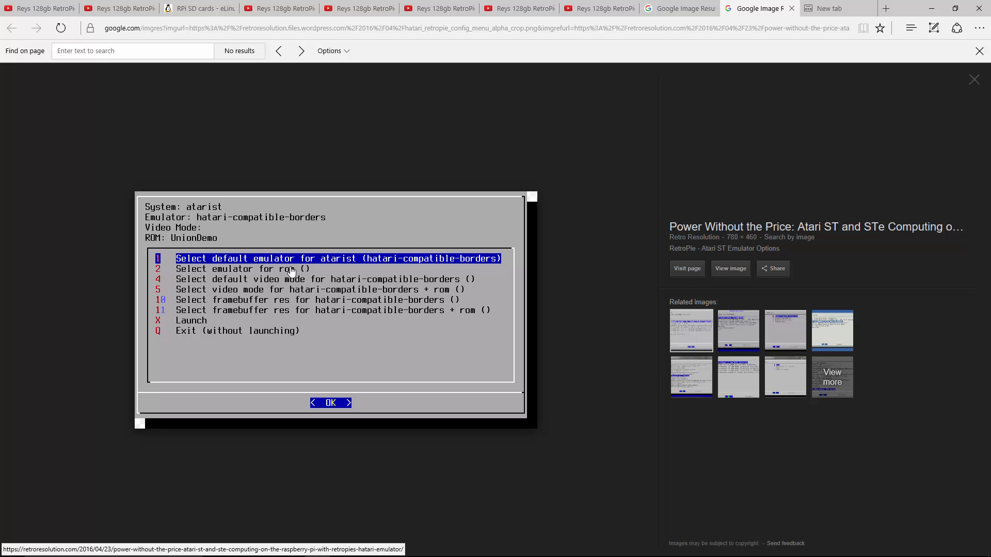
{"action": "mouse_move", "coordinate": [342, 283]}
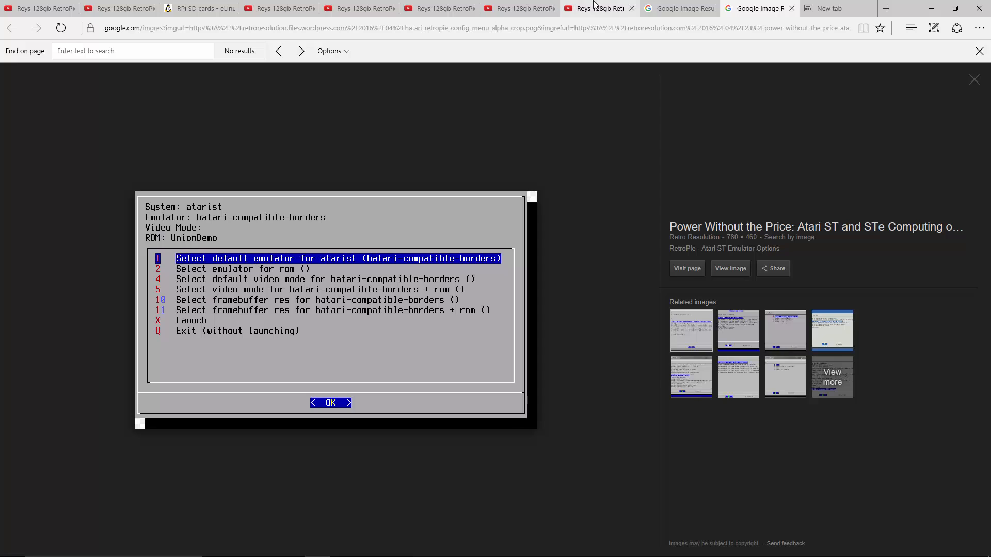
{"action": "mouse_move", "coordinate": [145, 327]}
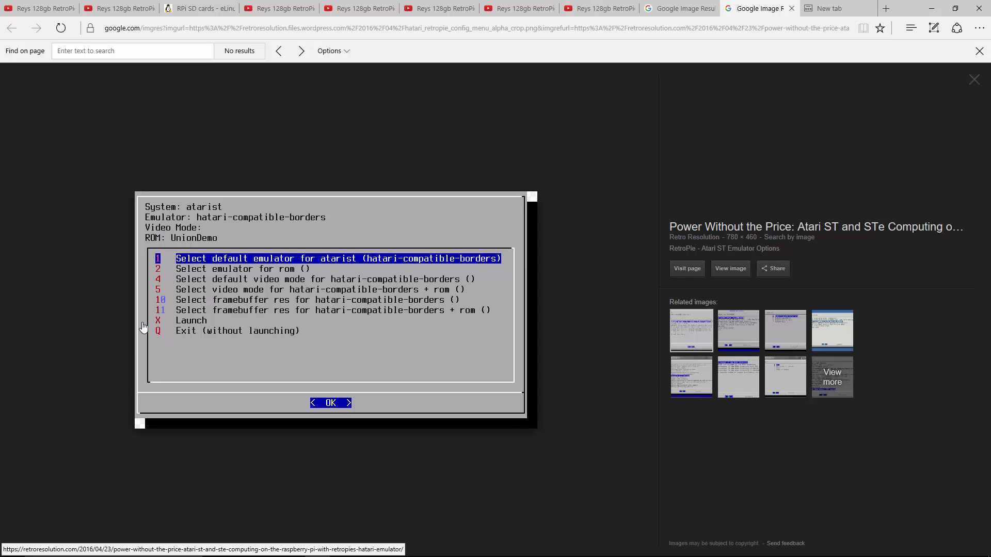
{"action": "mouse_move", "coordinate": [157, 310]}
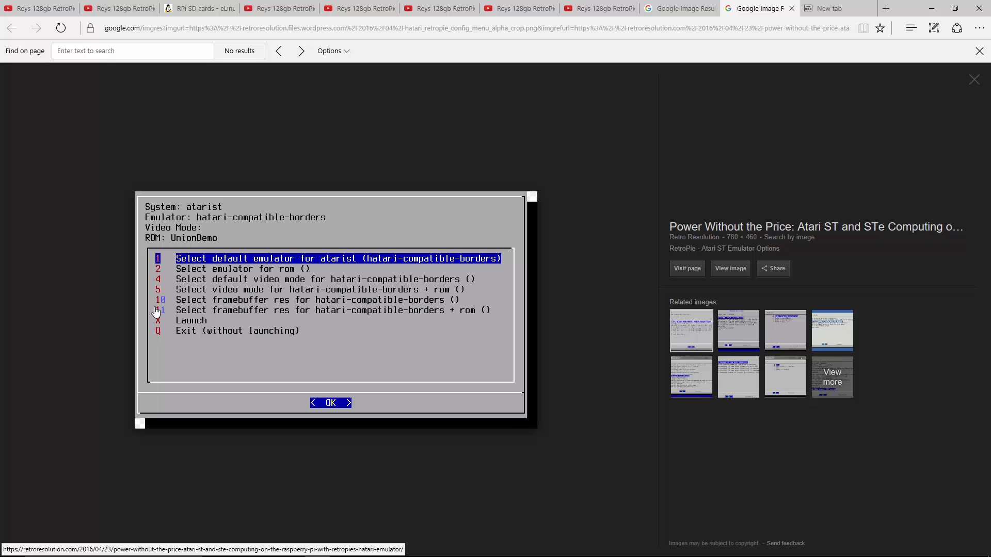
{"action": "mouse_move", "coordinate": [233, 250]}
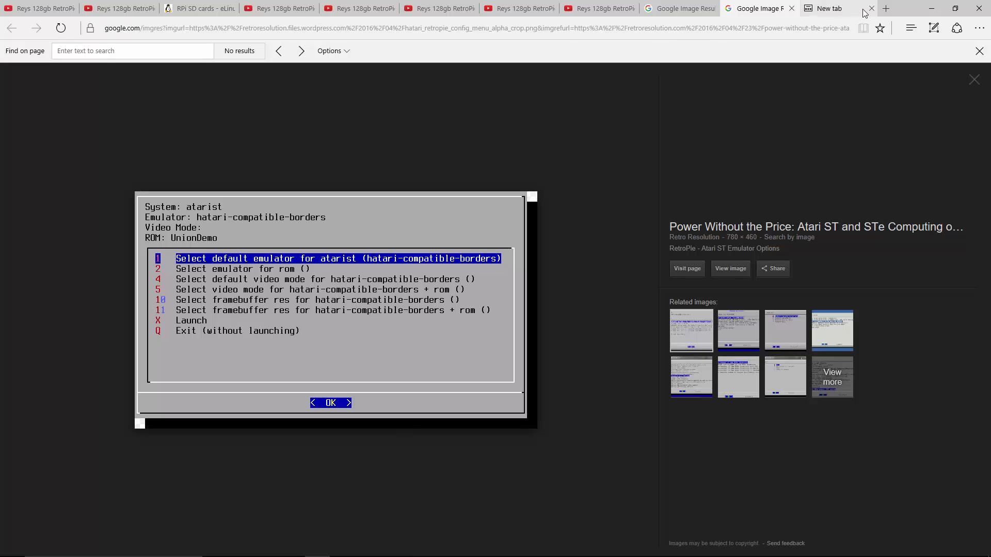
Step: Return to the YouTube tab with the RetroPie video's comment thread
{"action": "left_click", "coordinate": [508, 9]}
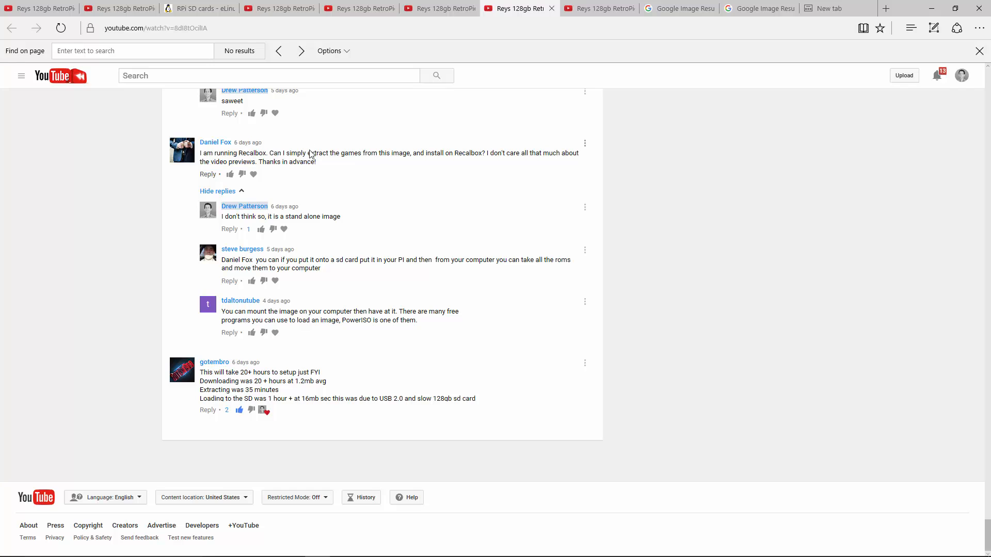
{"action": "mouse_move", "coordinate": [285, 128]}
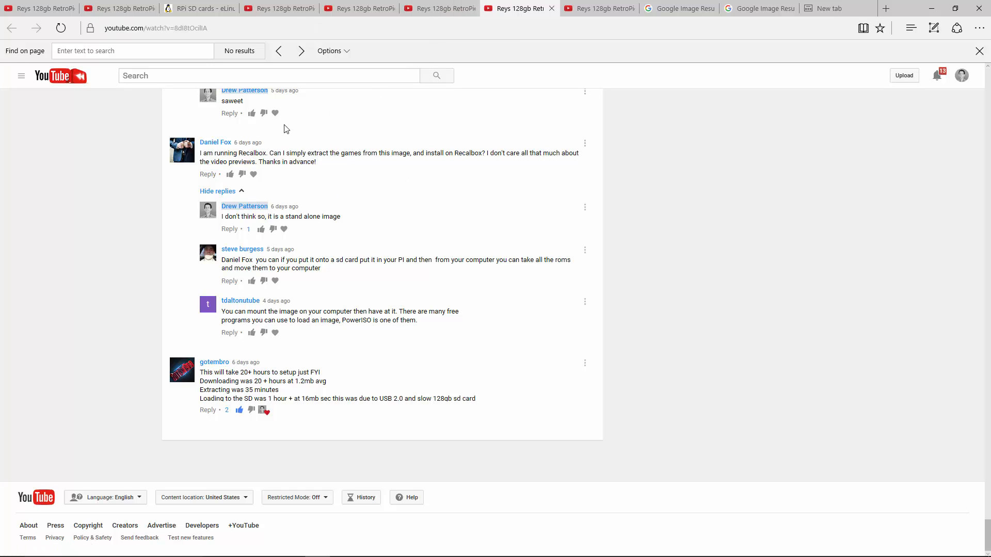
Step: Select text in the Recalbox game-extraction question and its replies
{"action": "left_click_drag", "start_coordinate": [336, 260], "coordinate": [321, 267]}
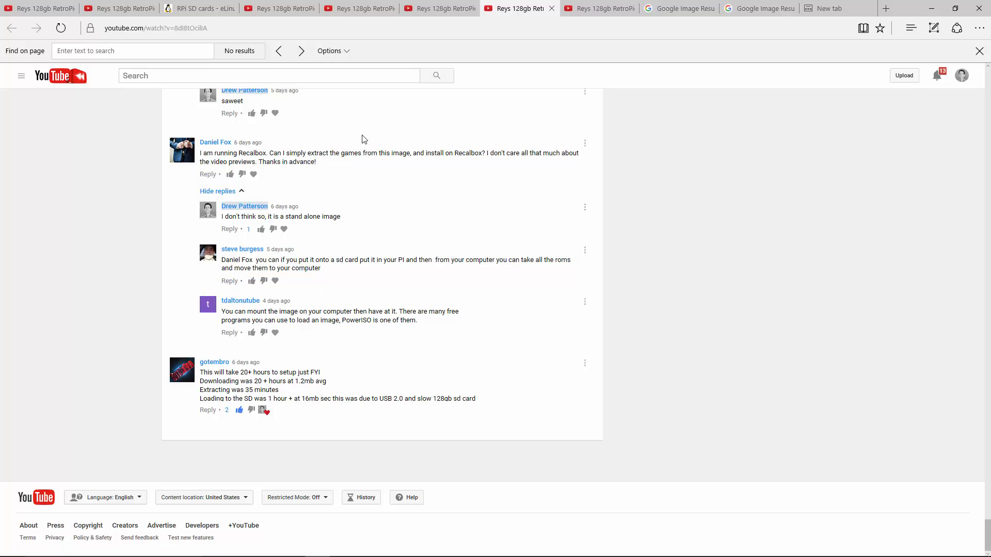
{"action": "double_click", "coordinate": [313, 268]}
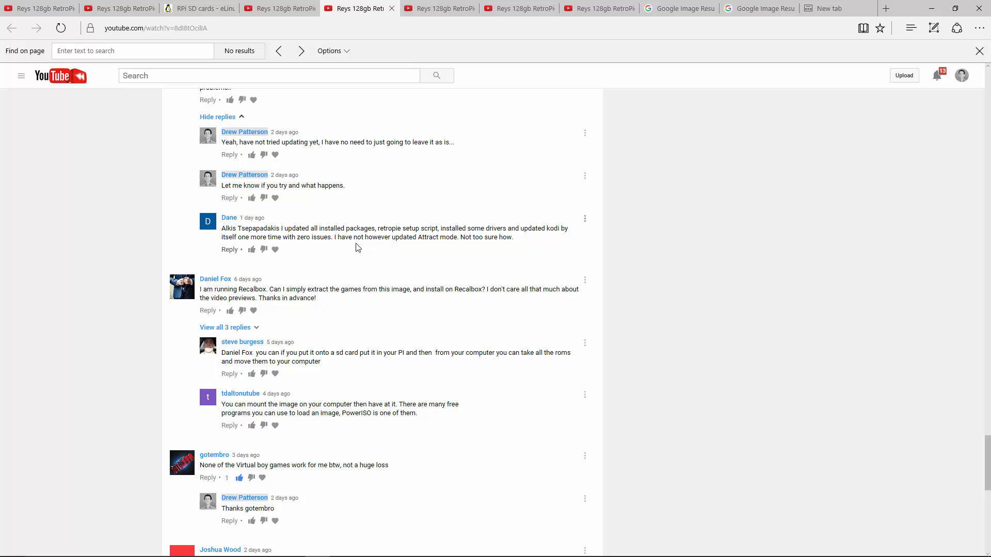
{"action": "mouse_move", "coordinate": [347, 246]}
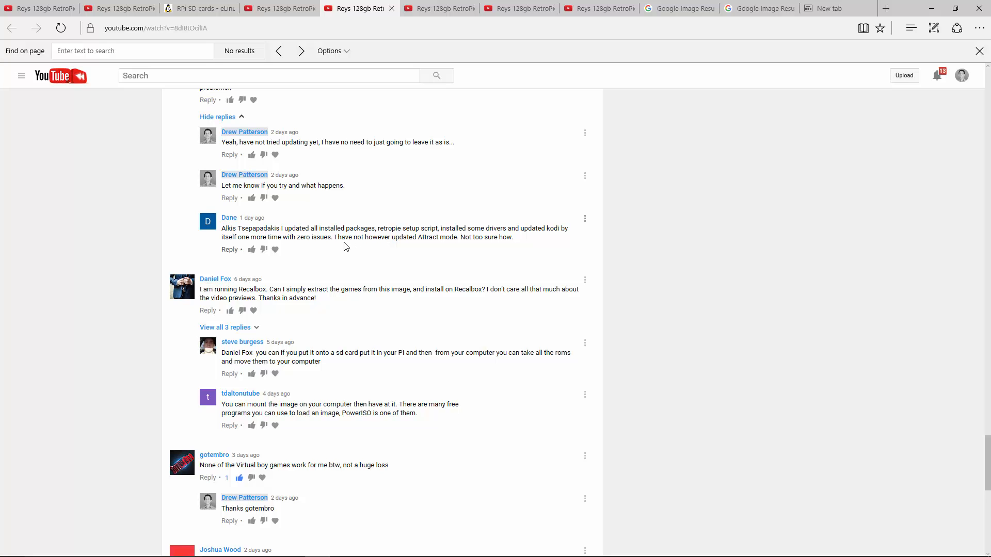
{"action": "scroll", "scroll_direction": "up", "scroll_amount": 3}
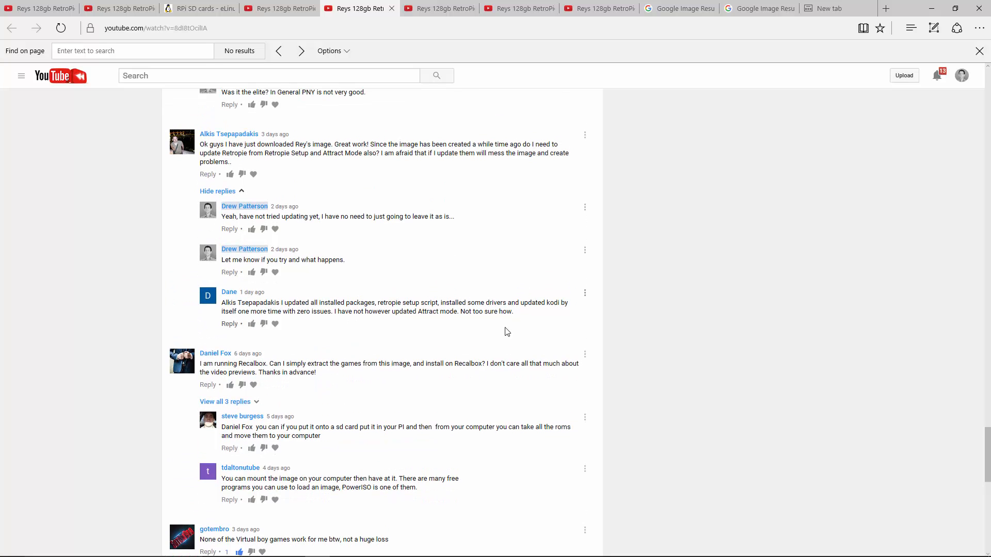
{"action": "mouse_move", "coordinate": [342, 328]}
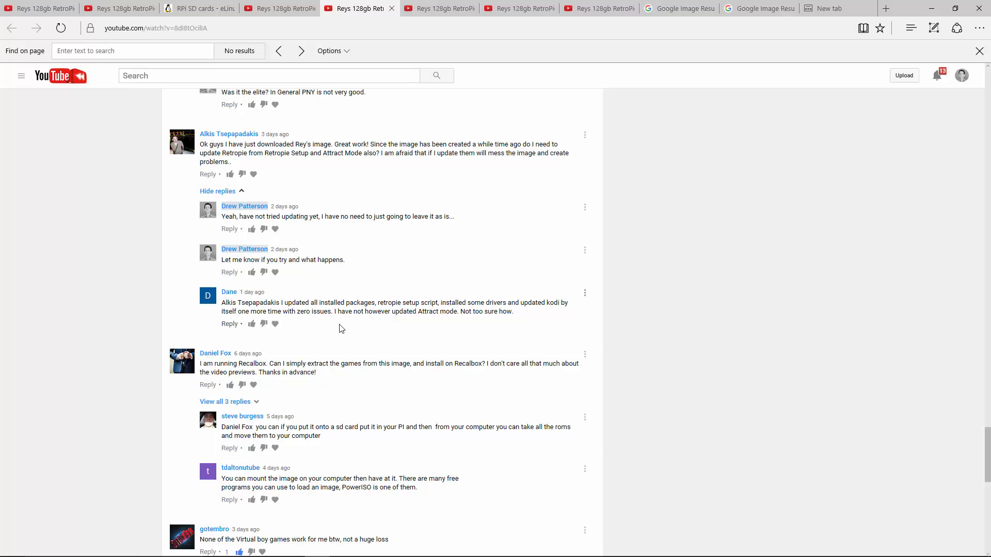
{"action": "left_click_drag", "start_coordinate": [320, 302], "coordinate": [438, 302]}
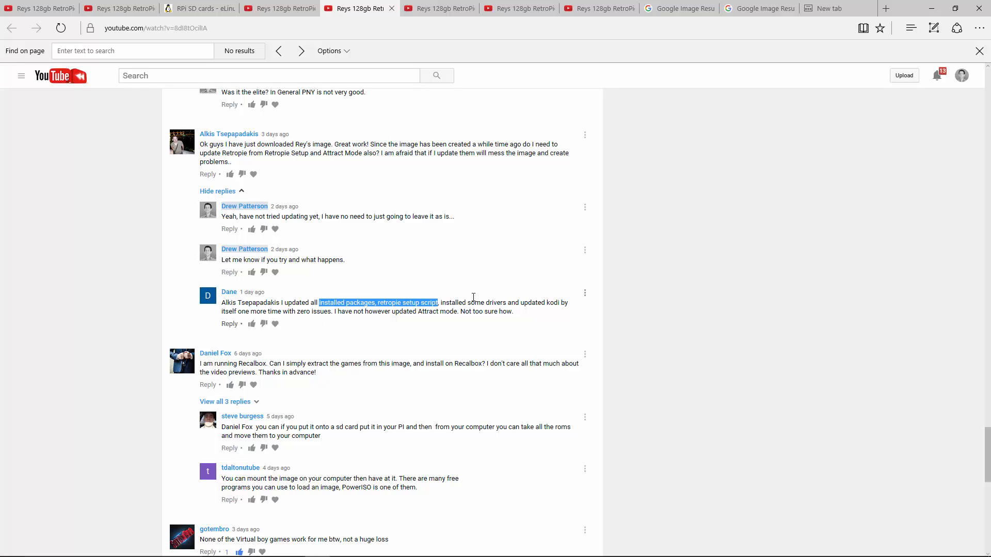
{"action": "left_click_drag", "start_coordinate": [319, 302], "coordinate": [569, 302]}
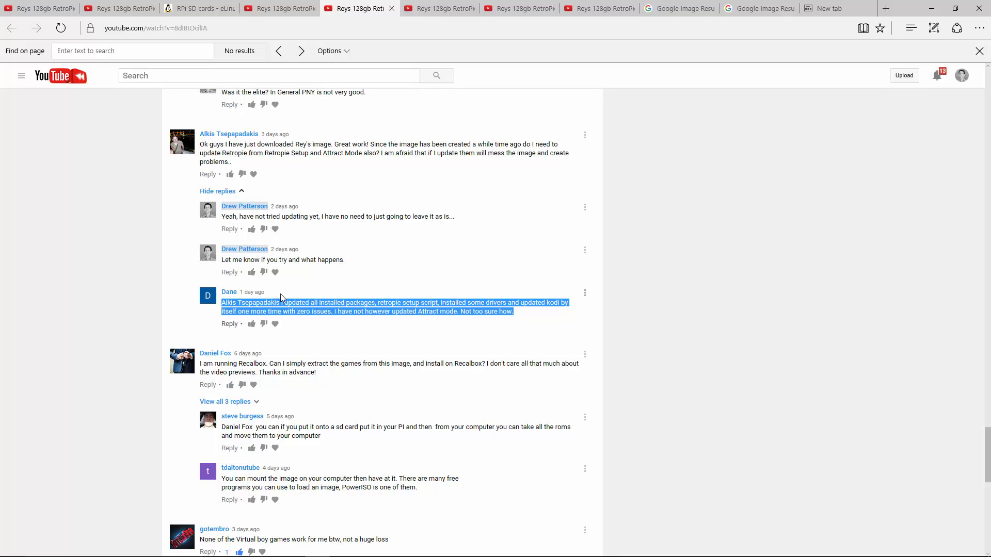
{"action": "left_click", "coordinate": [510, 322]}
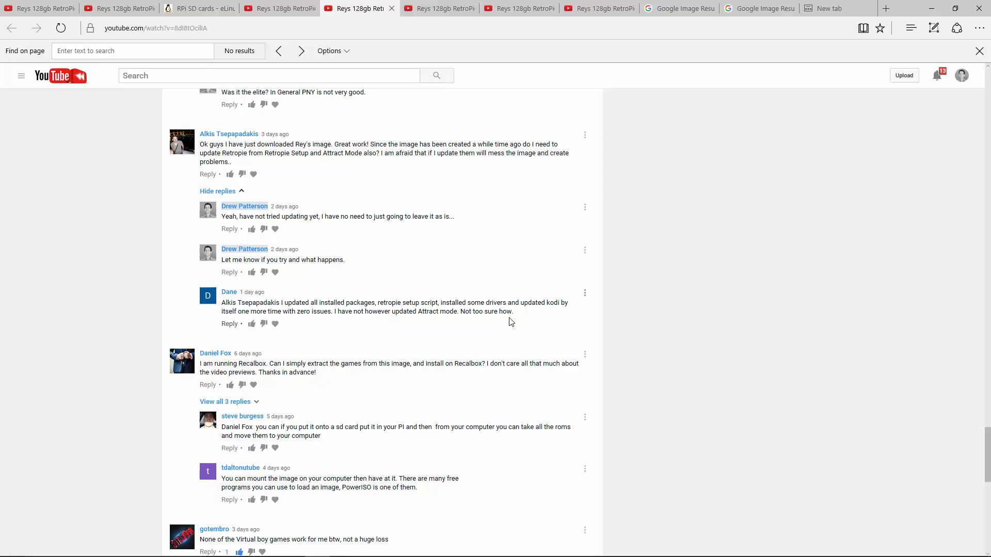
{"action": "left_click_drag", "start_coordinate": [285, 302], "coordinate": [513, 311]}
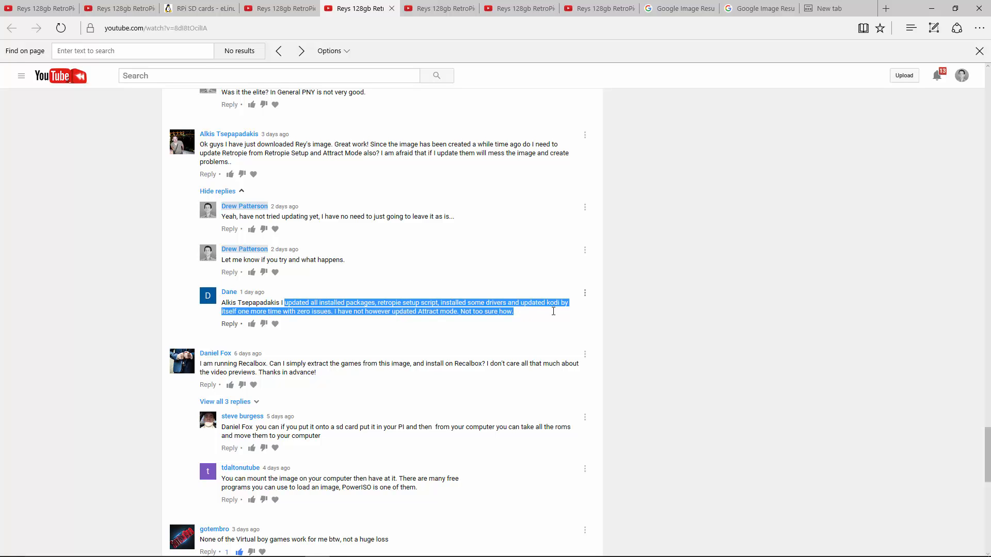
{"action": "mouse_move", "coordinate": [607, 158]}
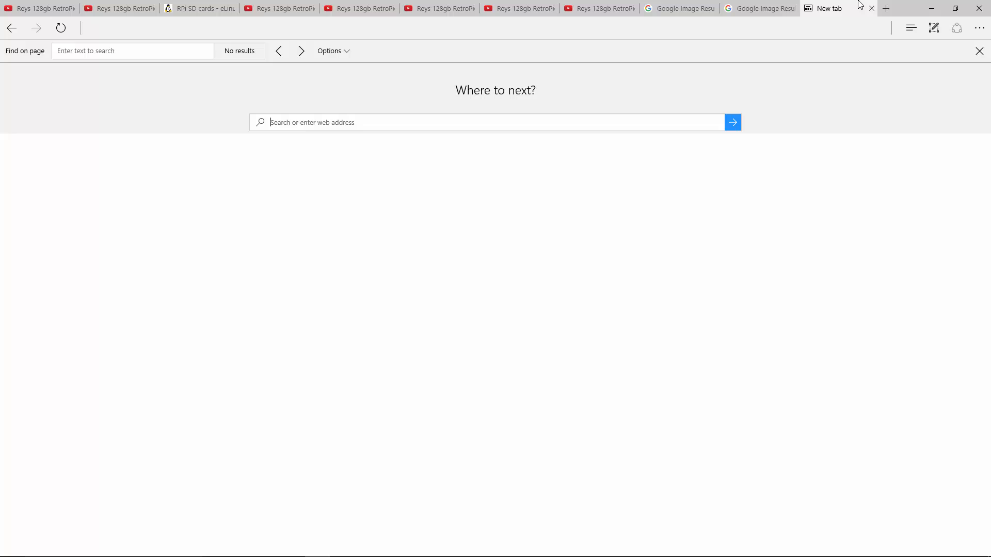
Step: Switch to the YouTube tab showing the top of the RetroPie video page
{"action": "left_click", "coordinate": [278, 9]}
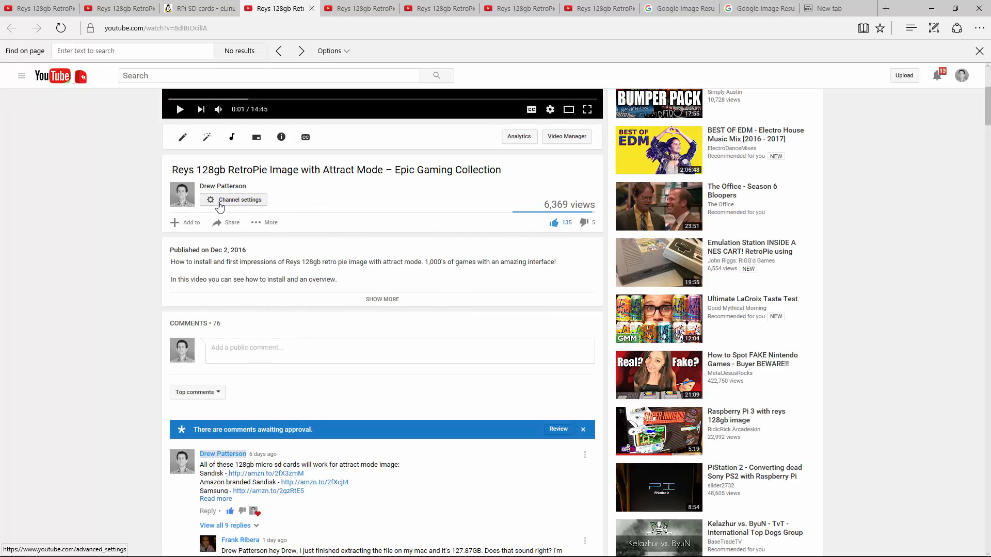
Step: Expand the video description to show the torrent, extraction, formatting and shopping links
{"action": "left_click", "coordinate": [382, 299]}
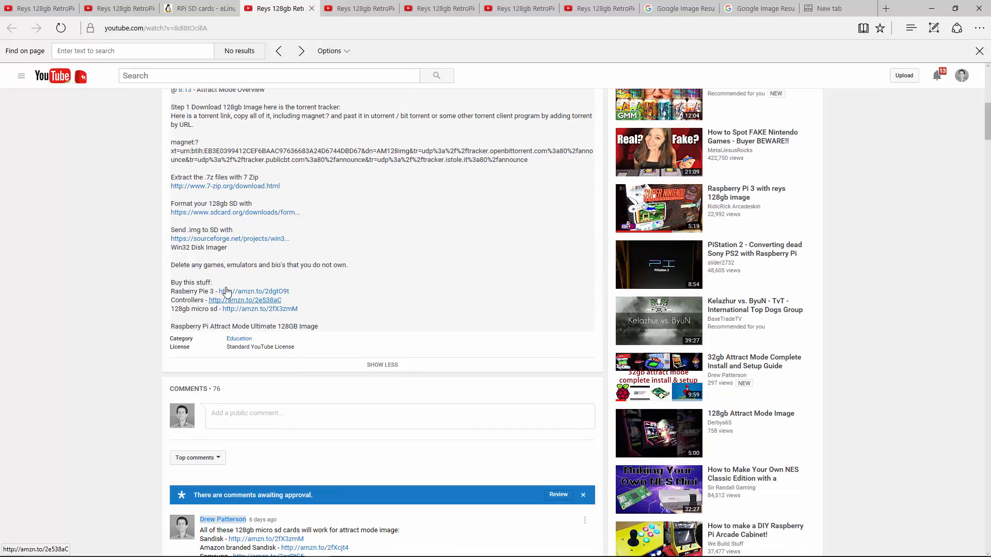